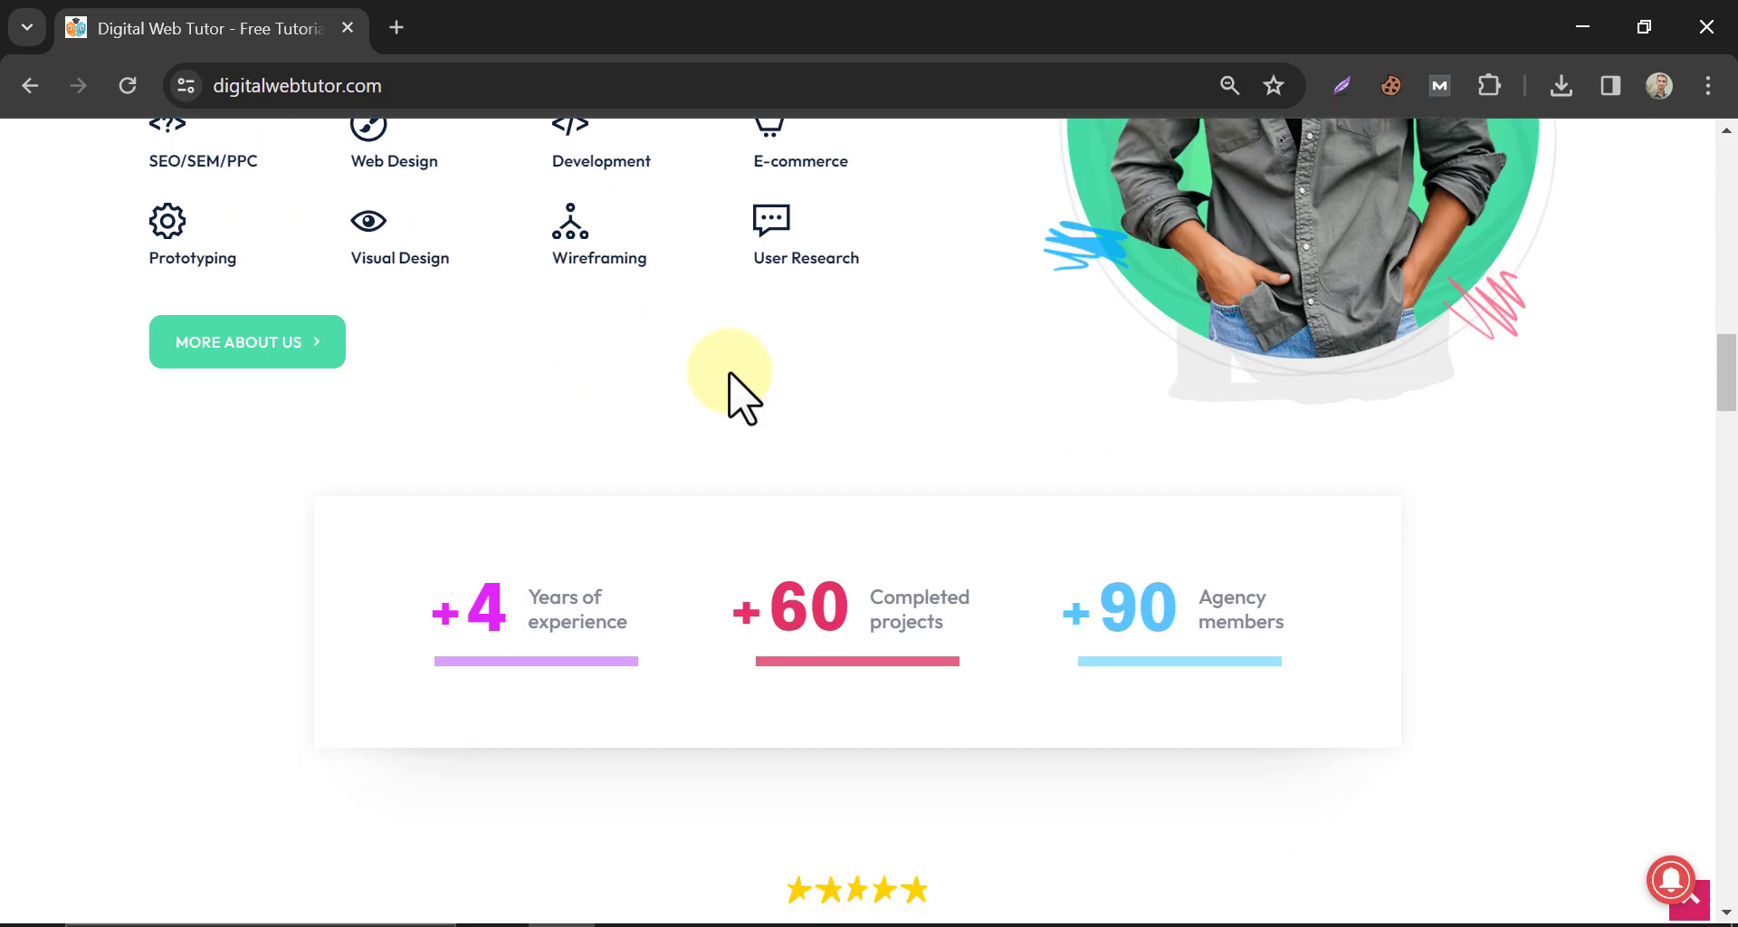
Load the Digital Web Tutor WordPress login page at the custom newlogin address.
scroll("up", 3)
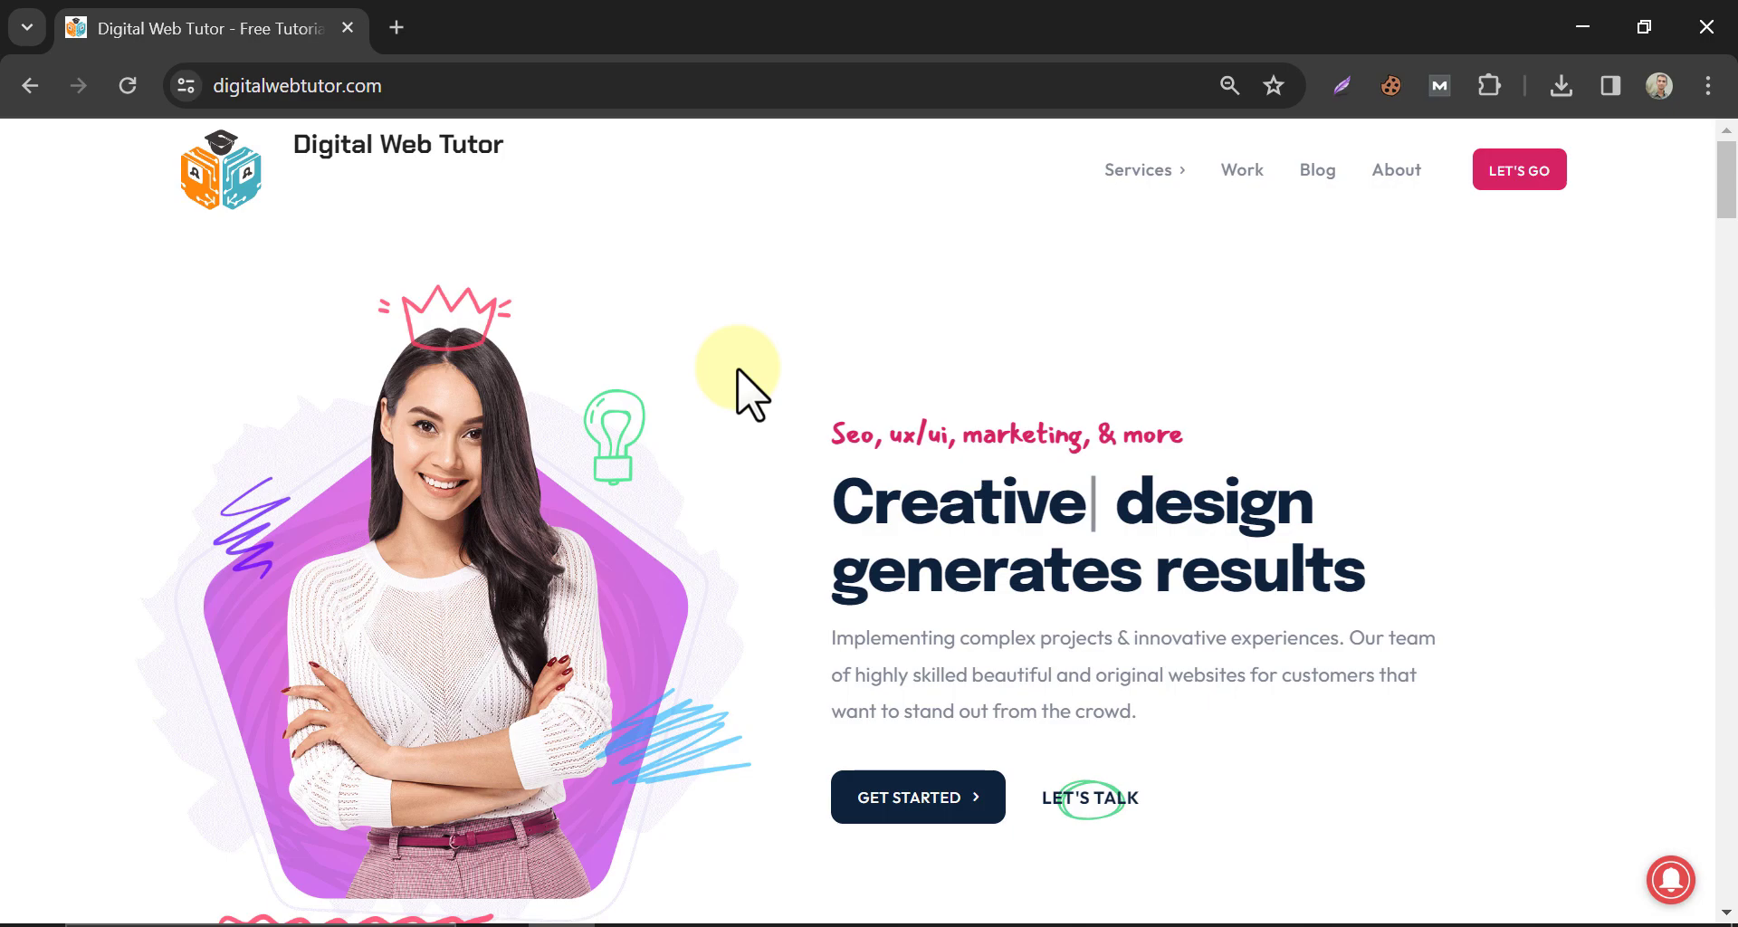
mouse_move(689, 286)
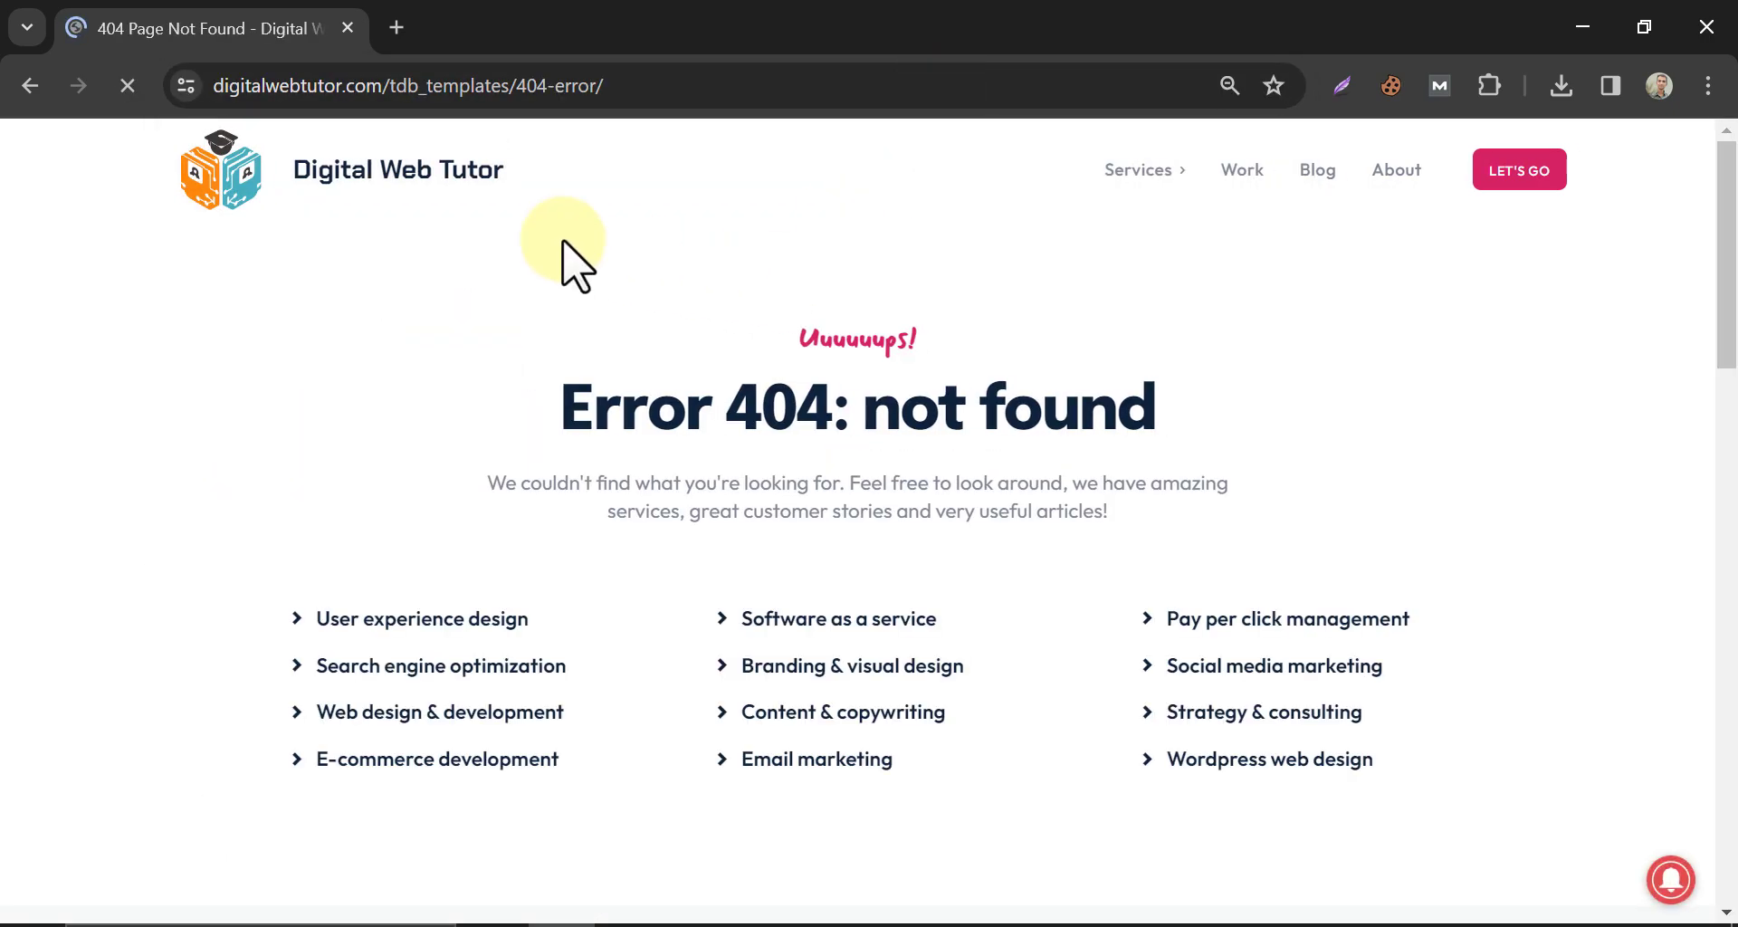
mouse_move(612, 226)
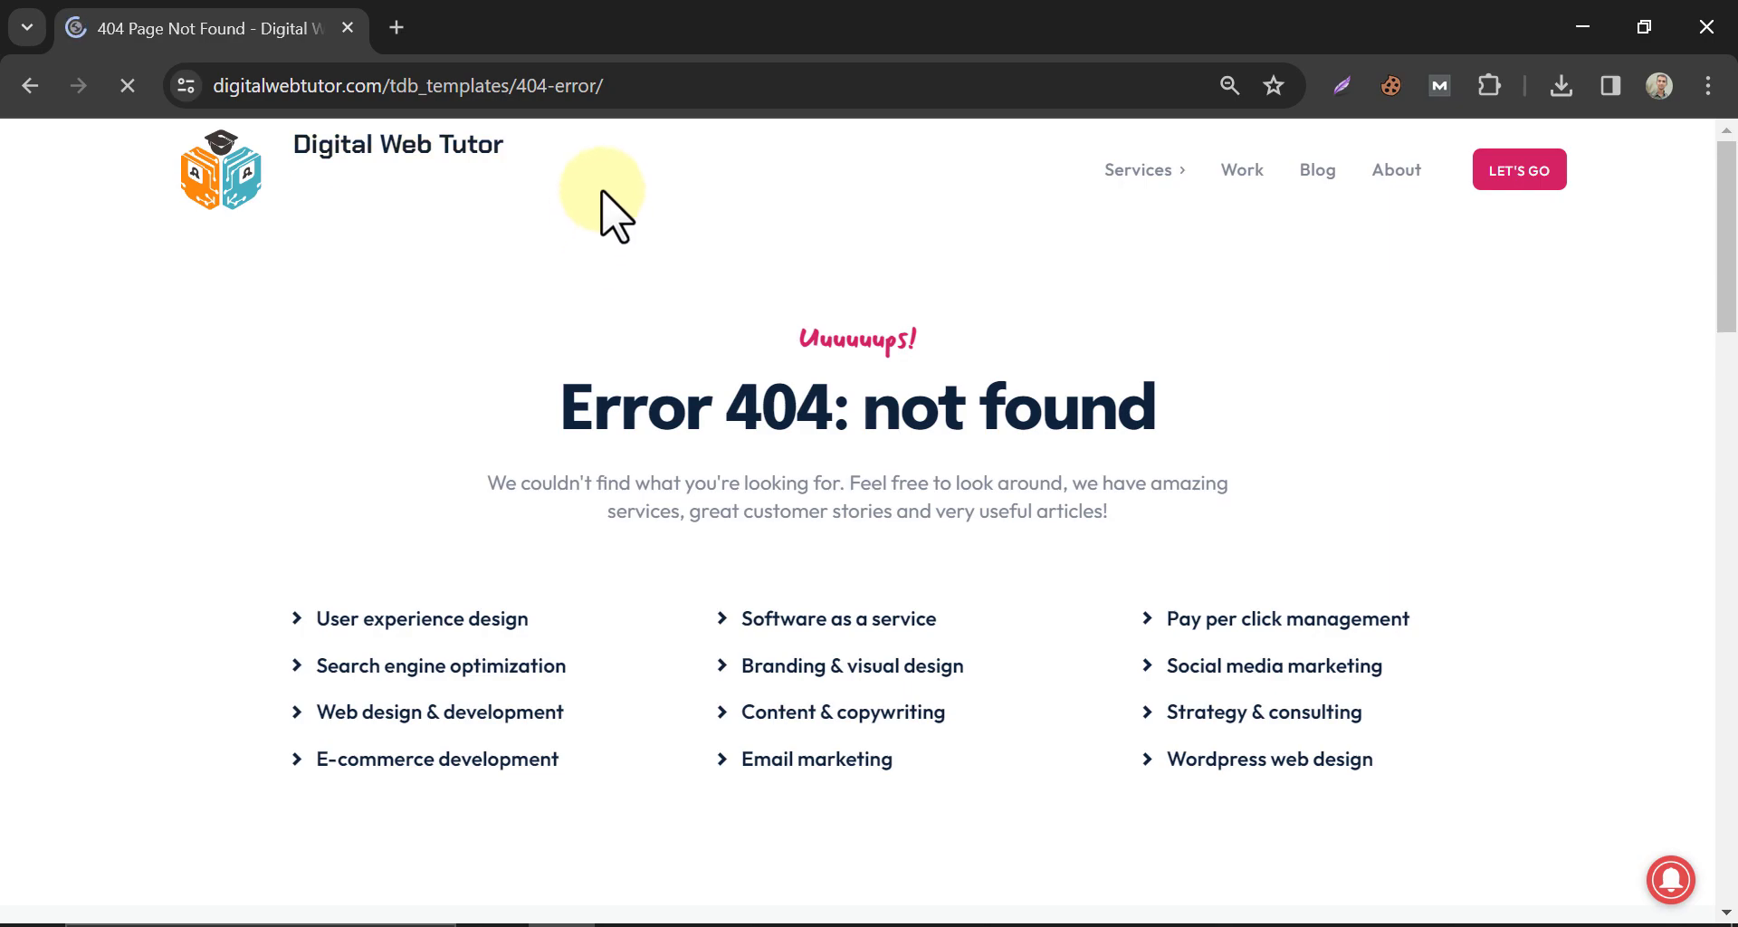
mouse_move(587, 190)
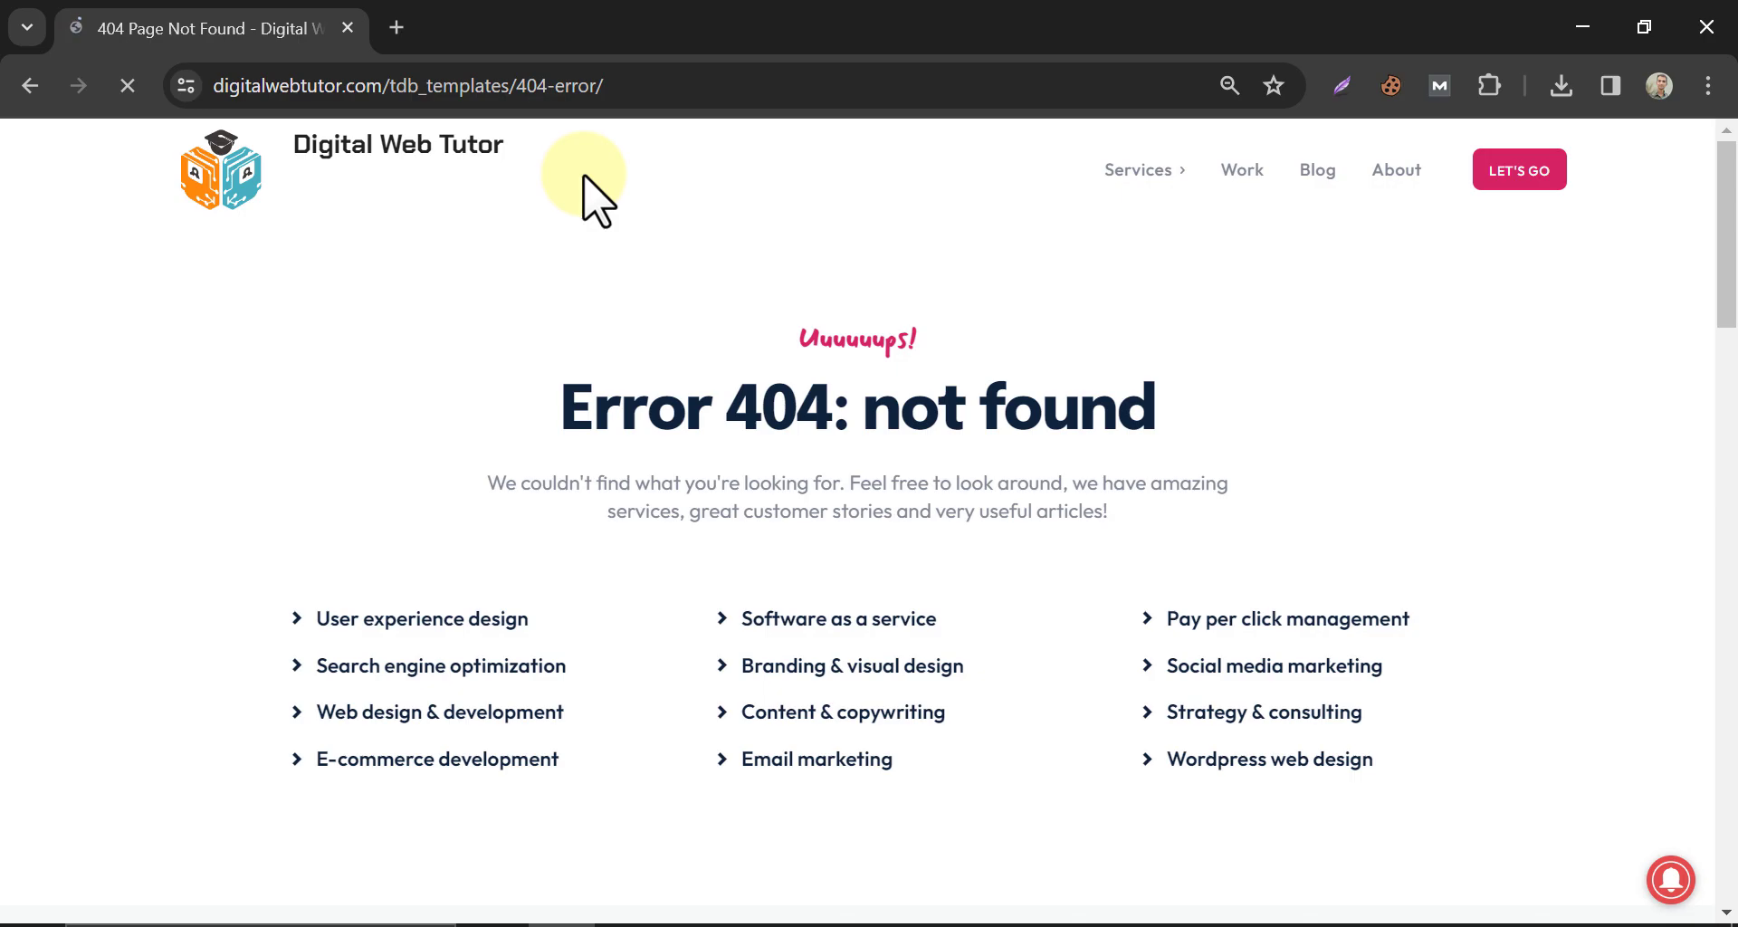
mouse_move(590, 218)
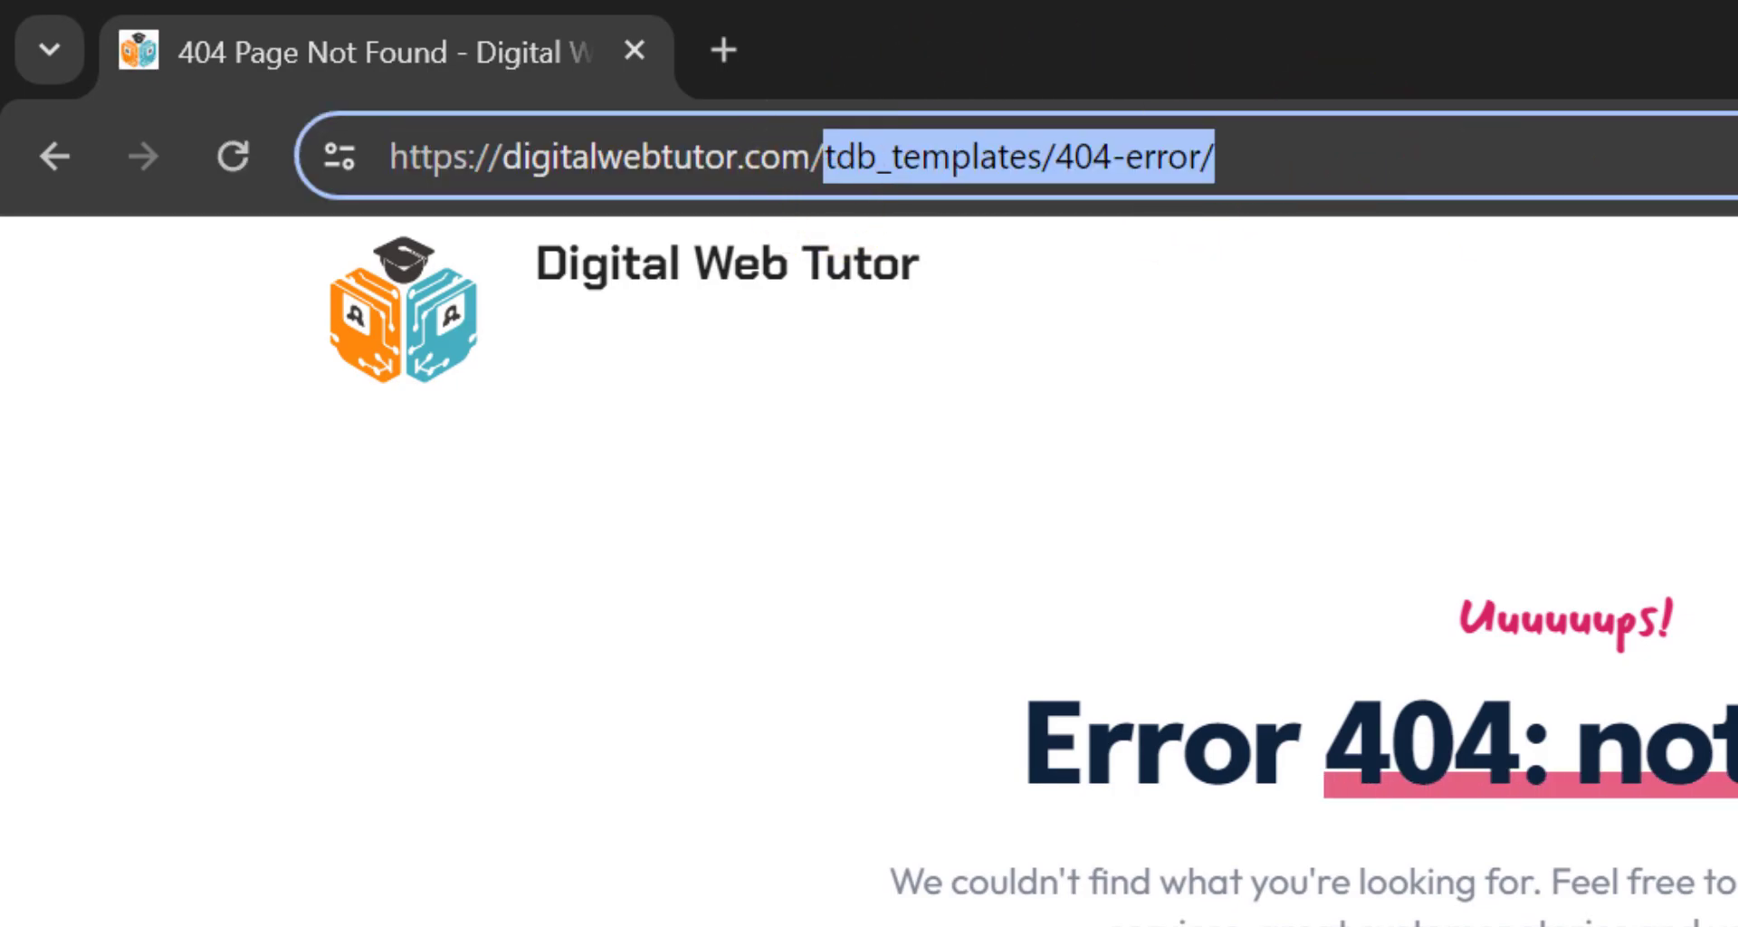
type("newlogin/")
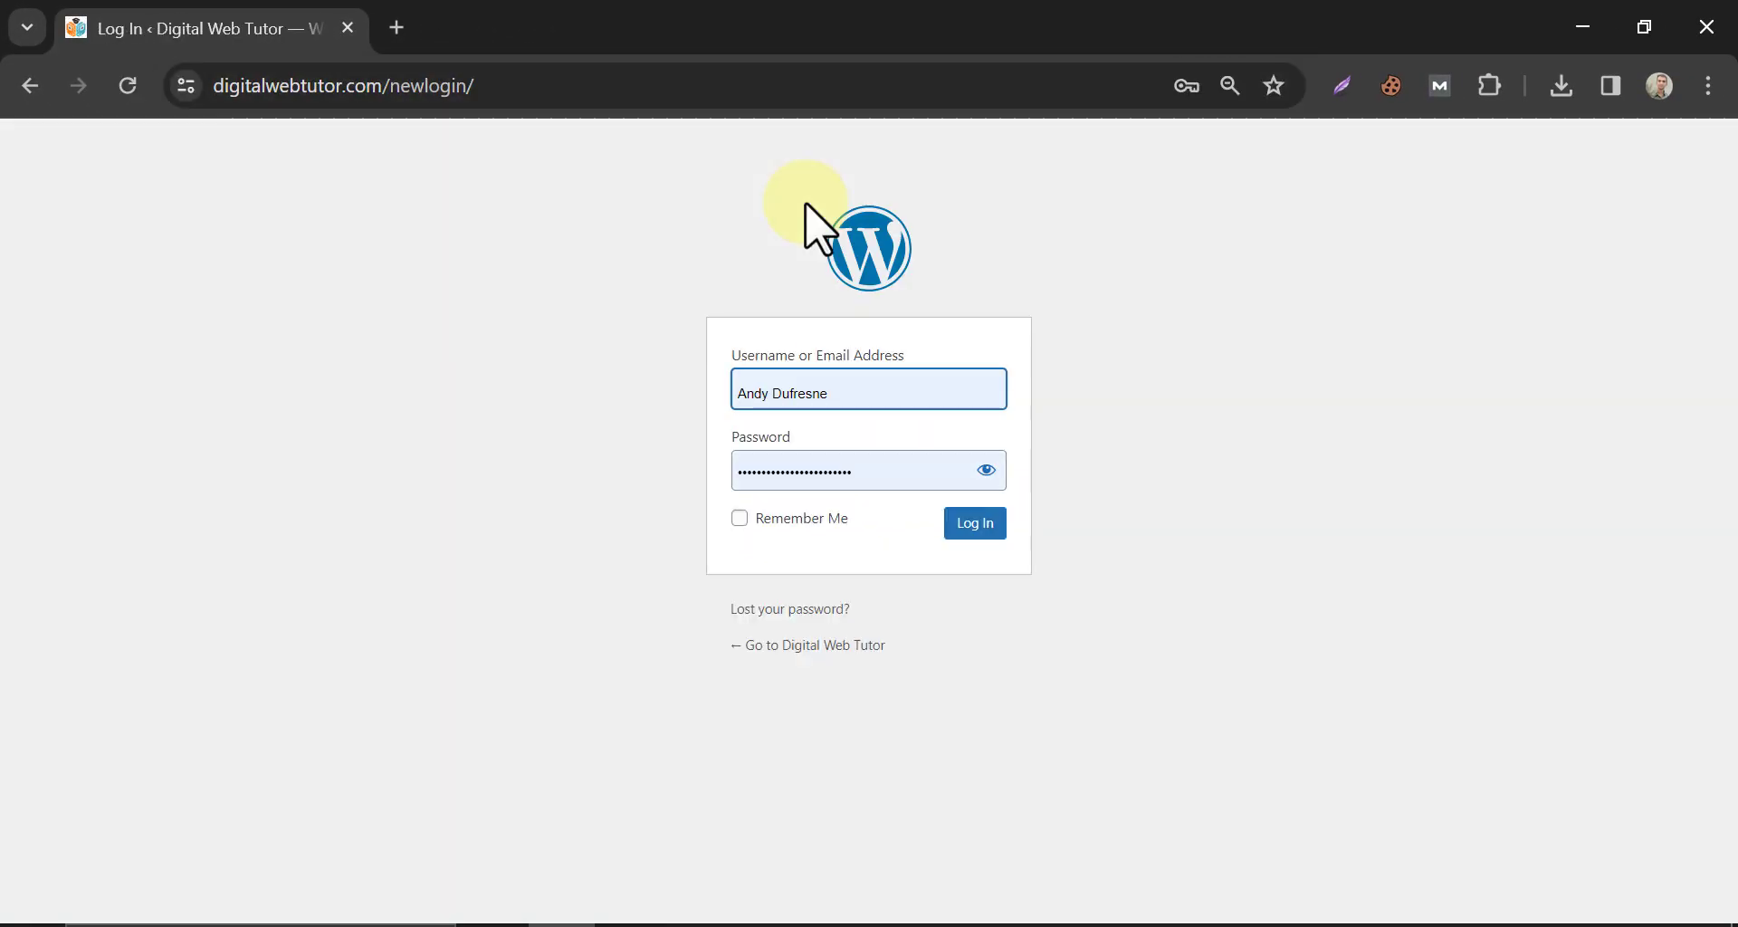
Log in to the Digital Web Tutor WordPress dashboard.
left_click(959, 533)
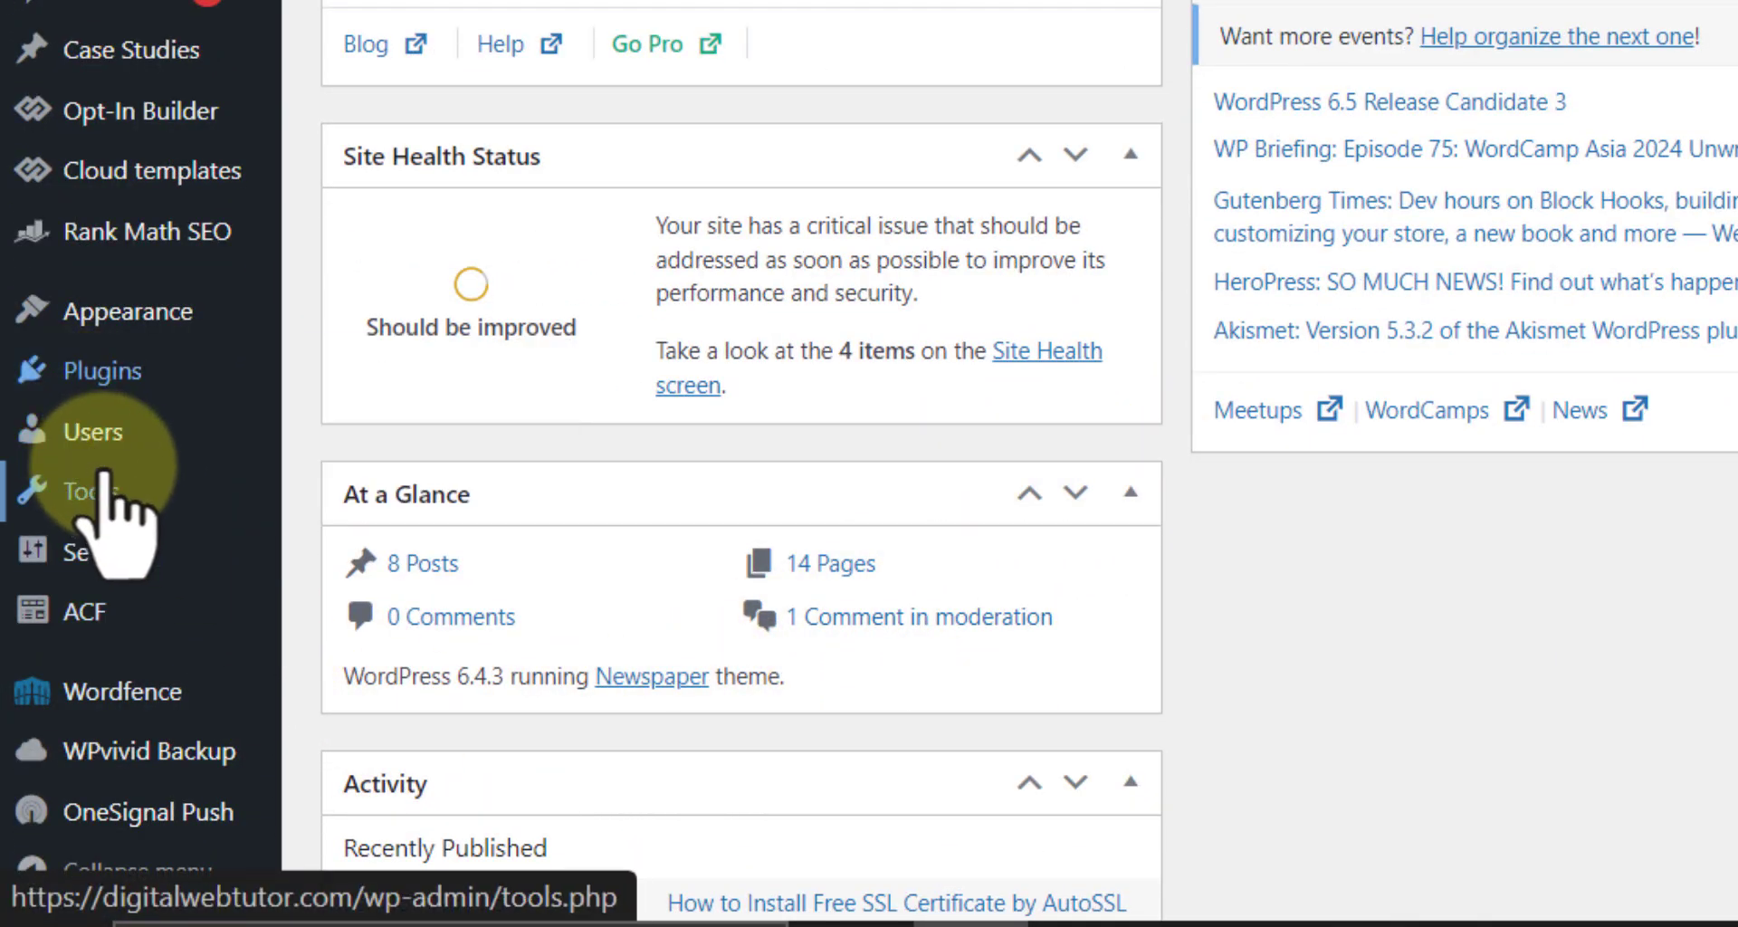
mouse_move(87, 490)
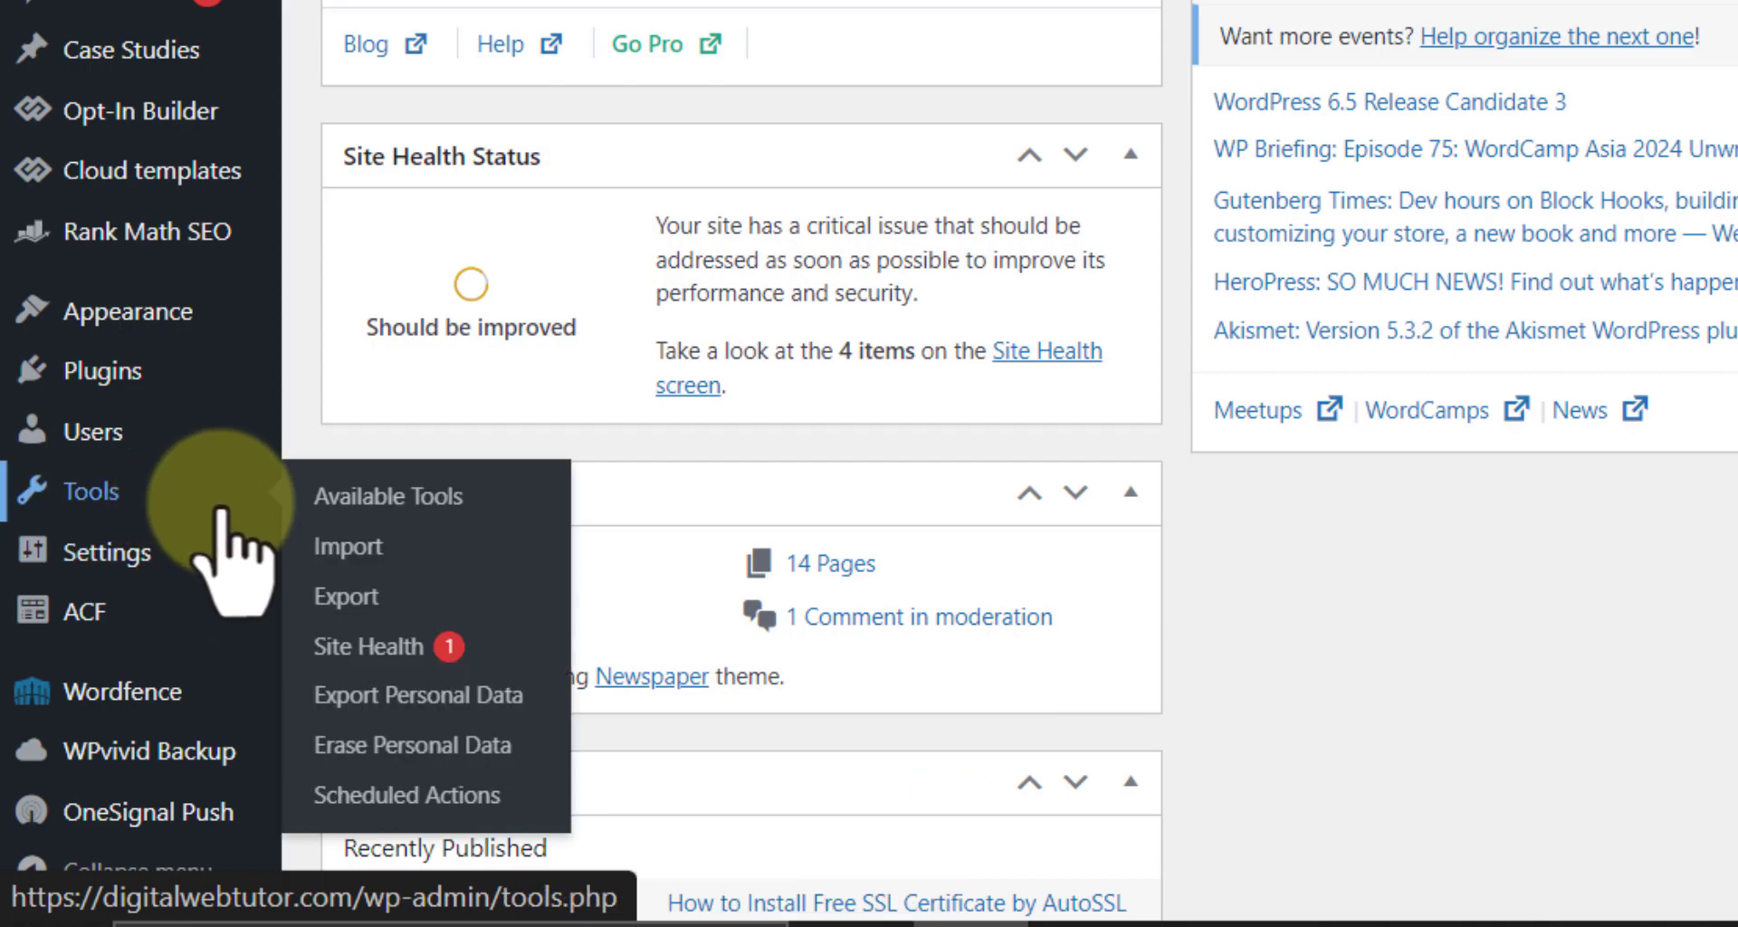
mouse_move(1176, 306)
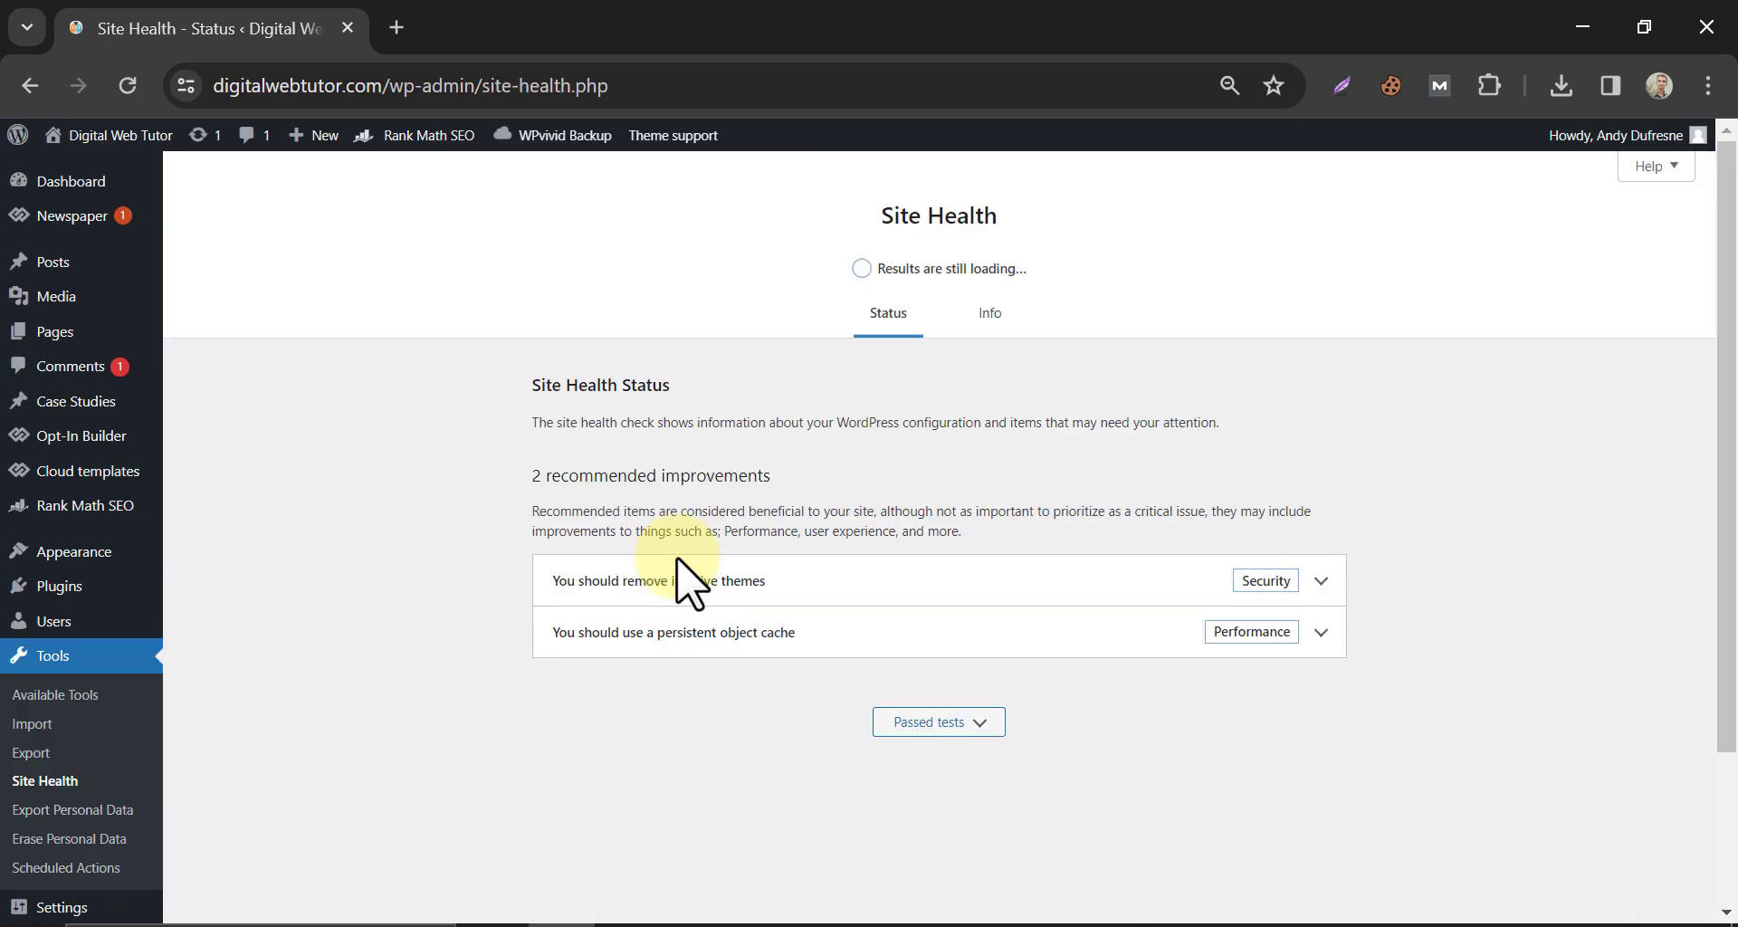
Set page zoom to 90% and show the Site Health Info details.
left_click(1229, 86)
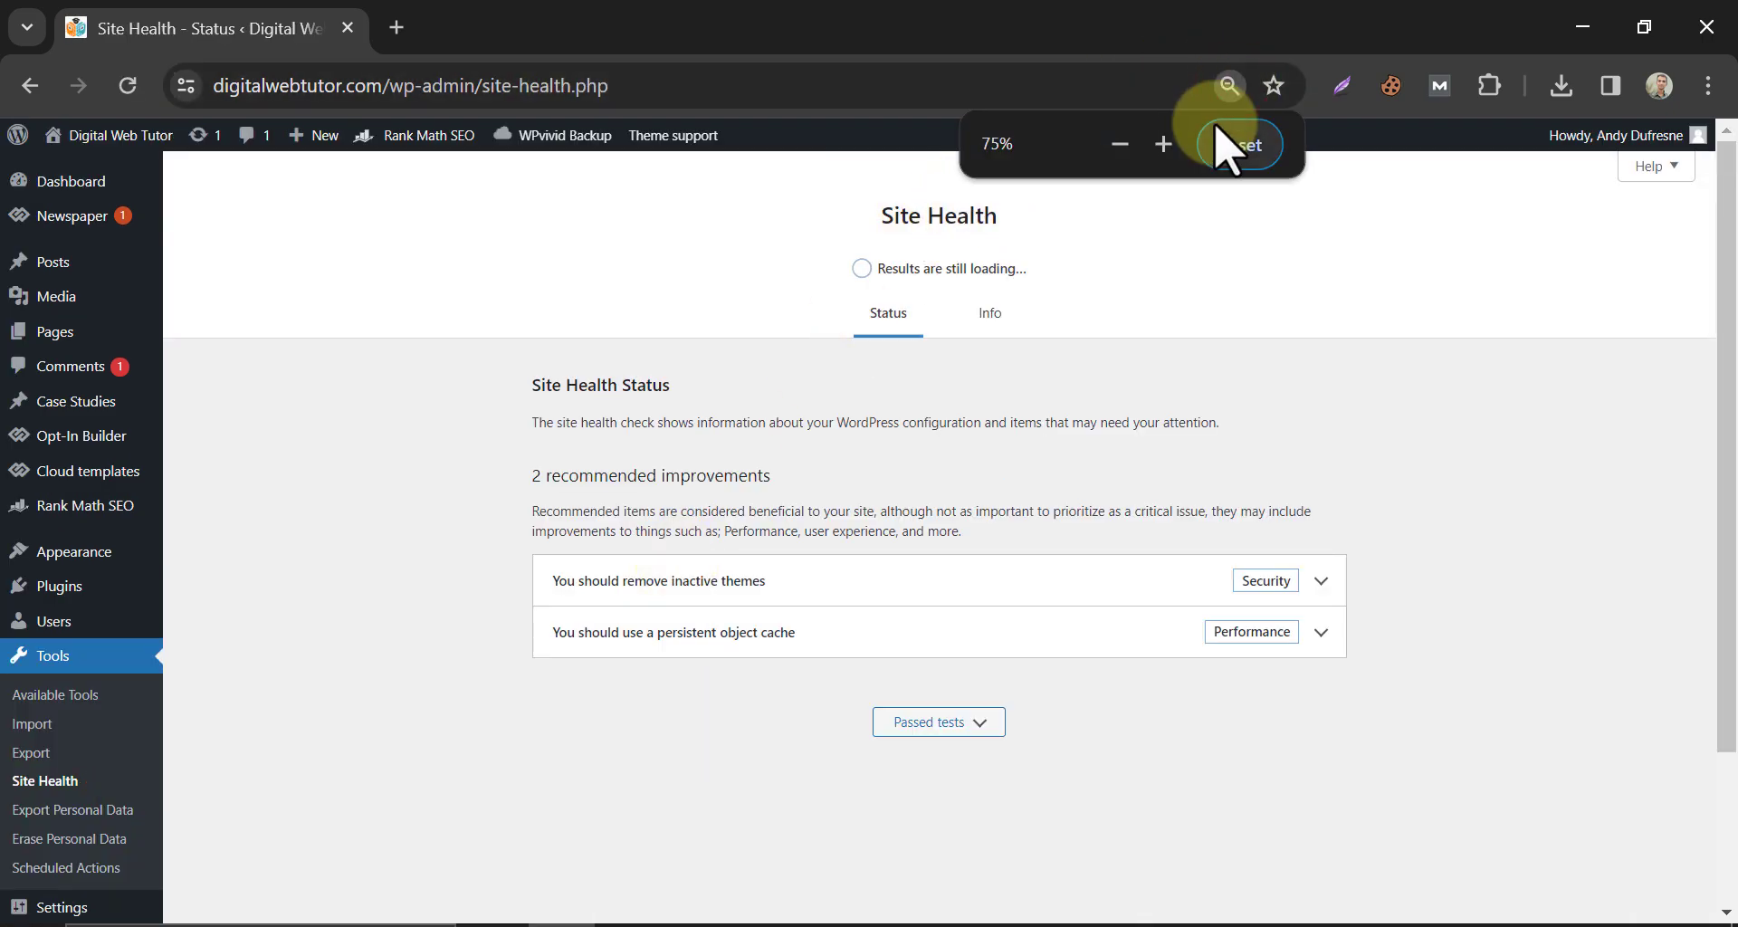
left_click(1165, 145)
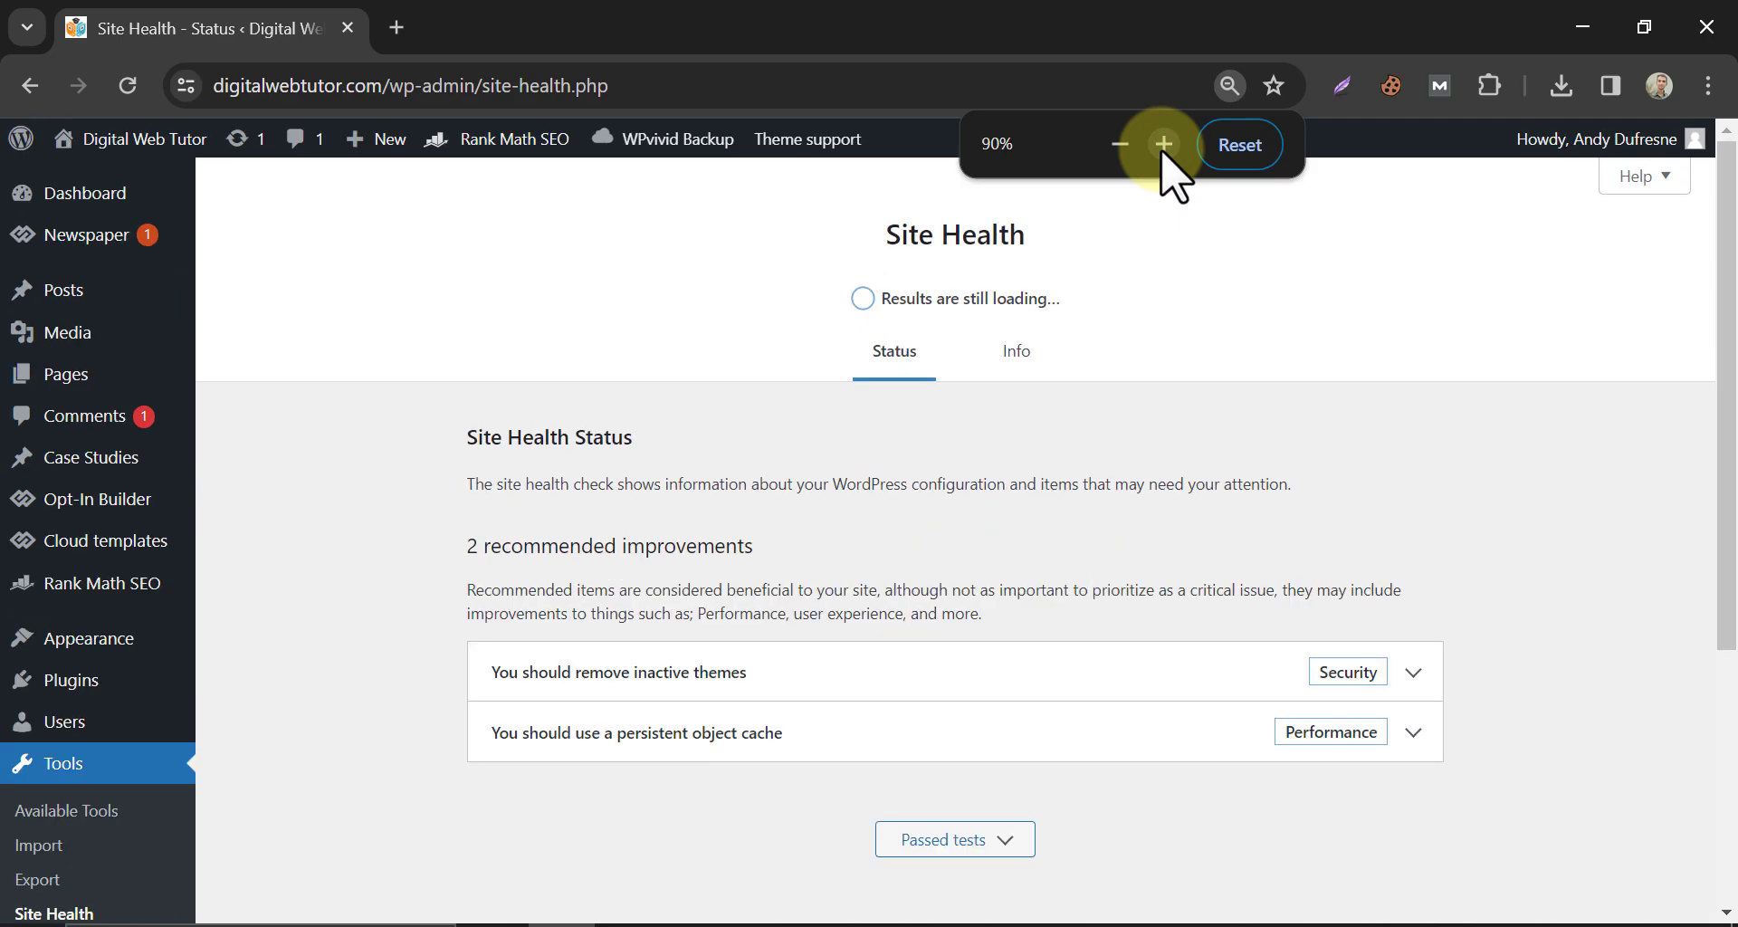
mouse_move(1018, 351)
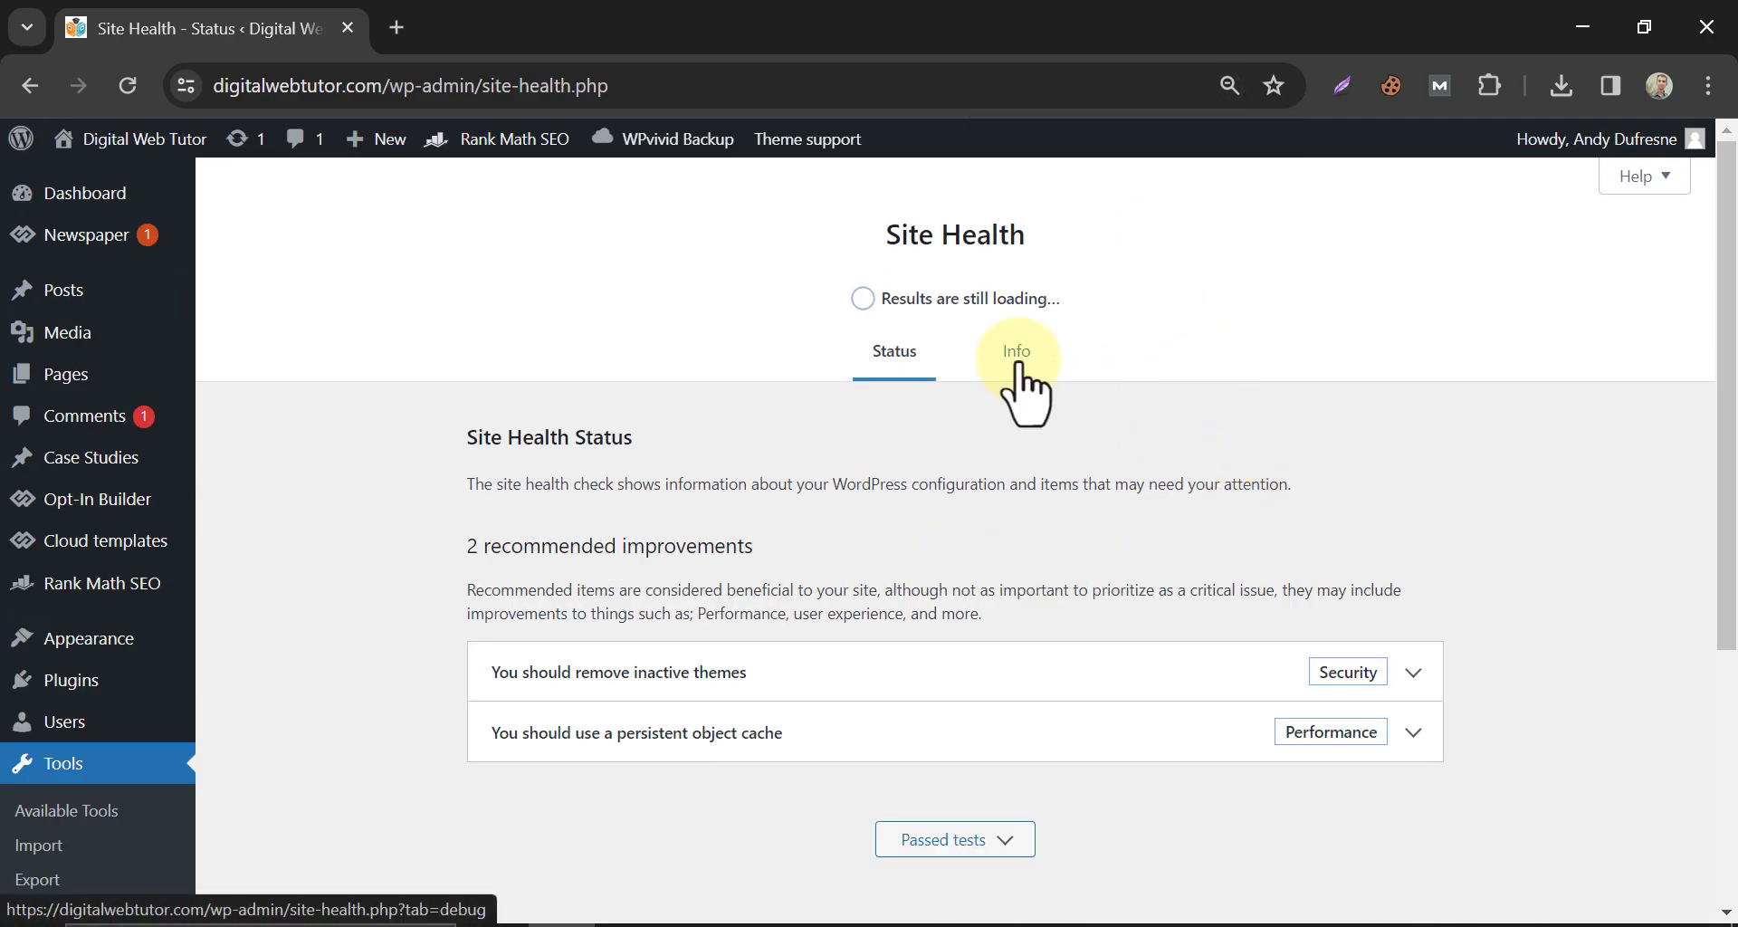
left_click(1016, 351)
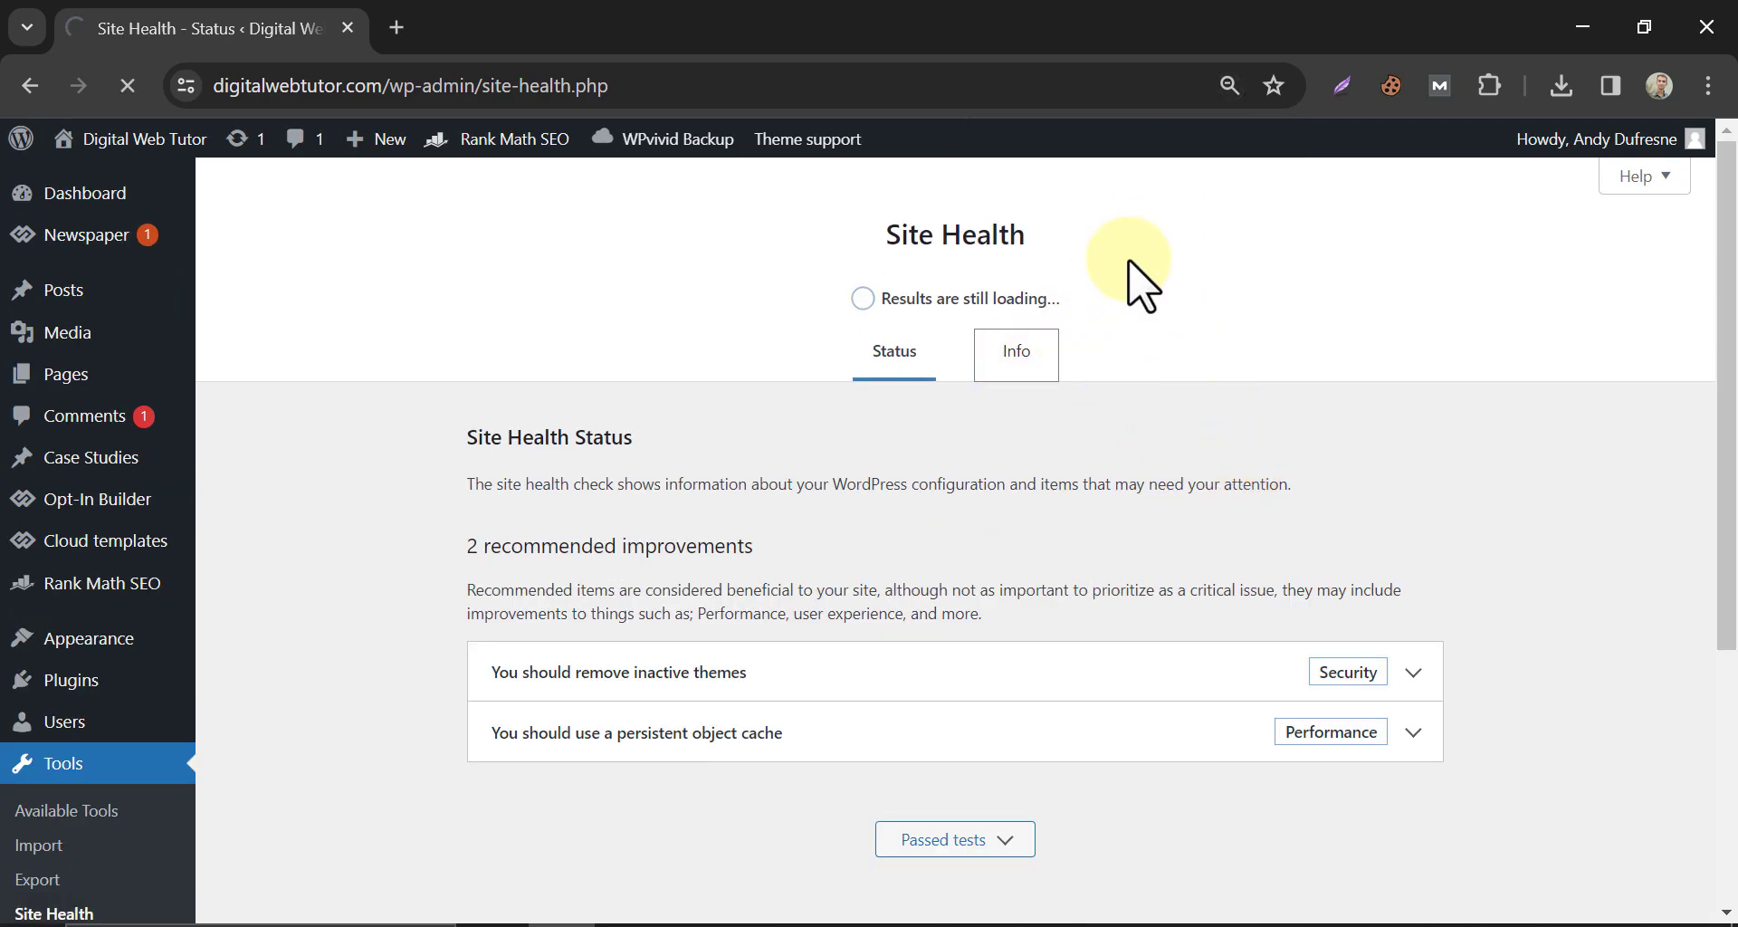
left_click(1015, 355)
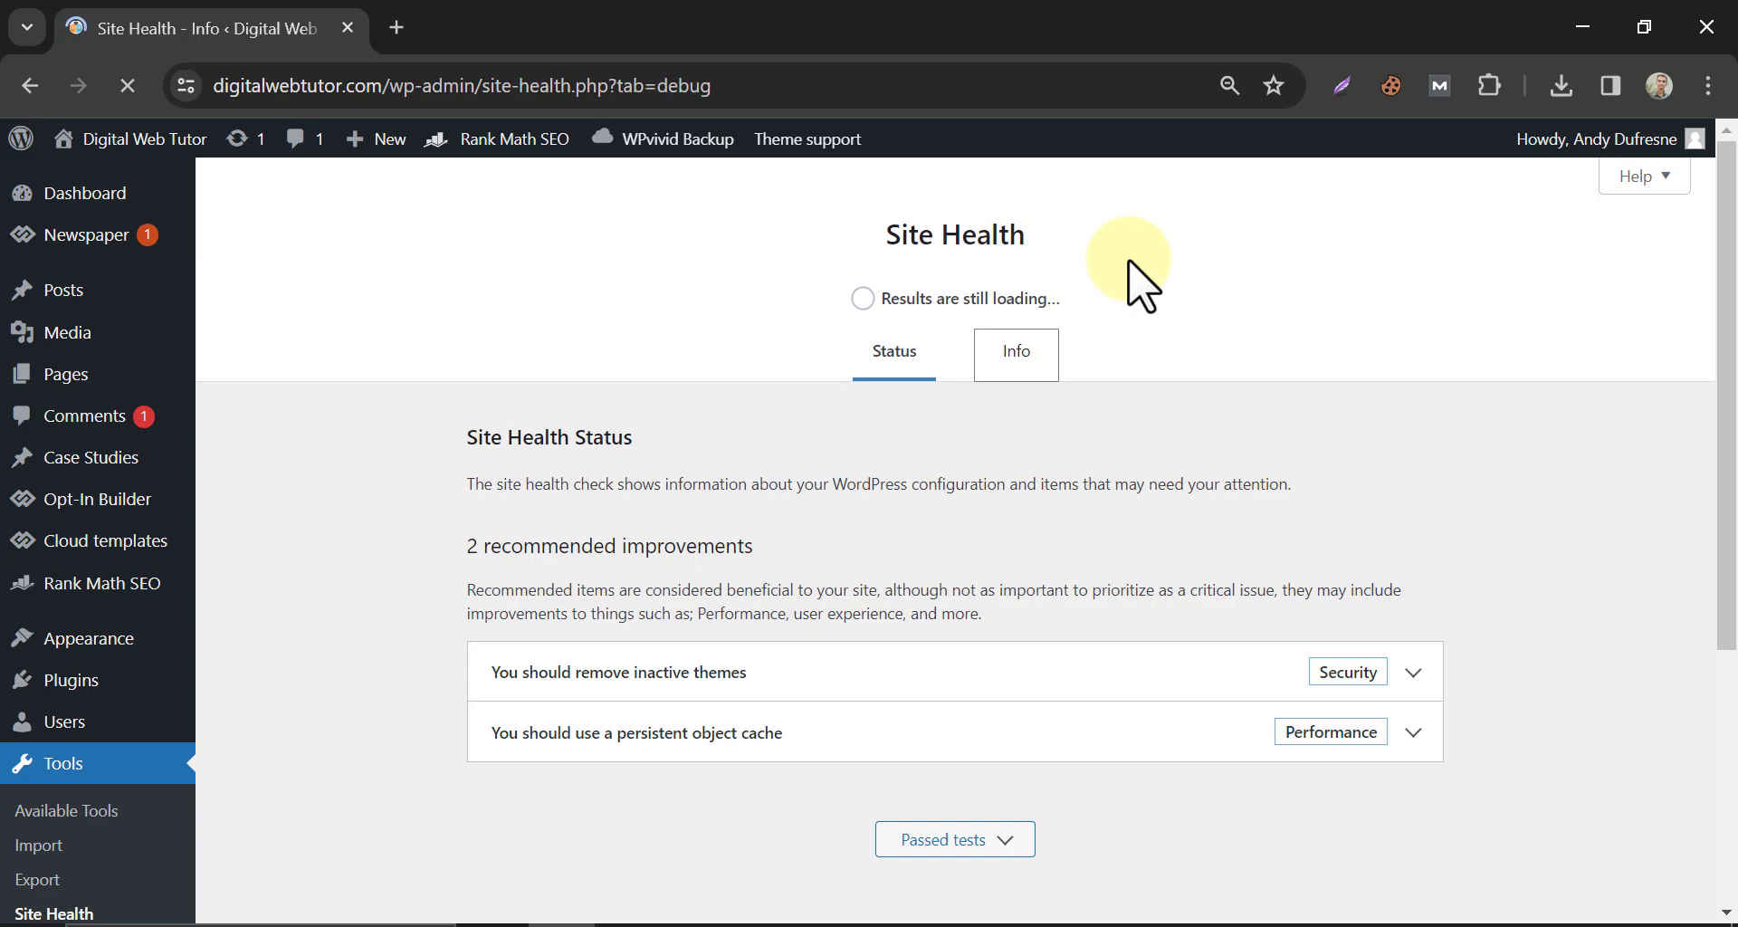
left_click(1016, 355)
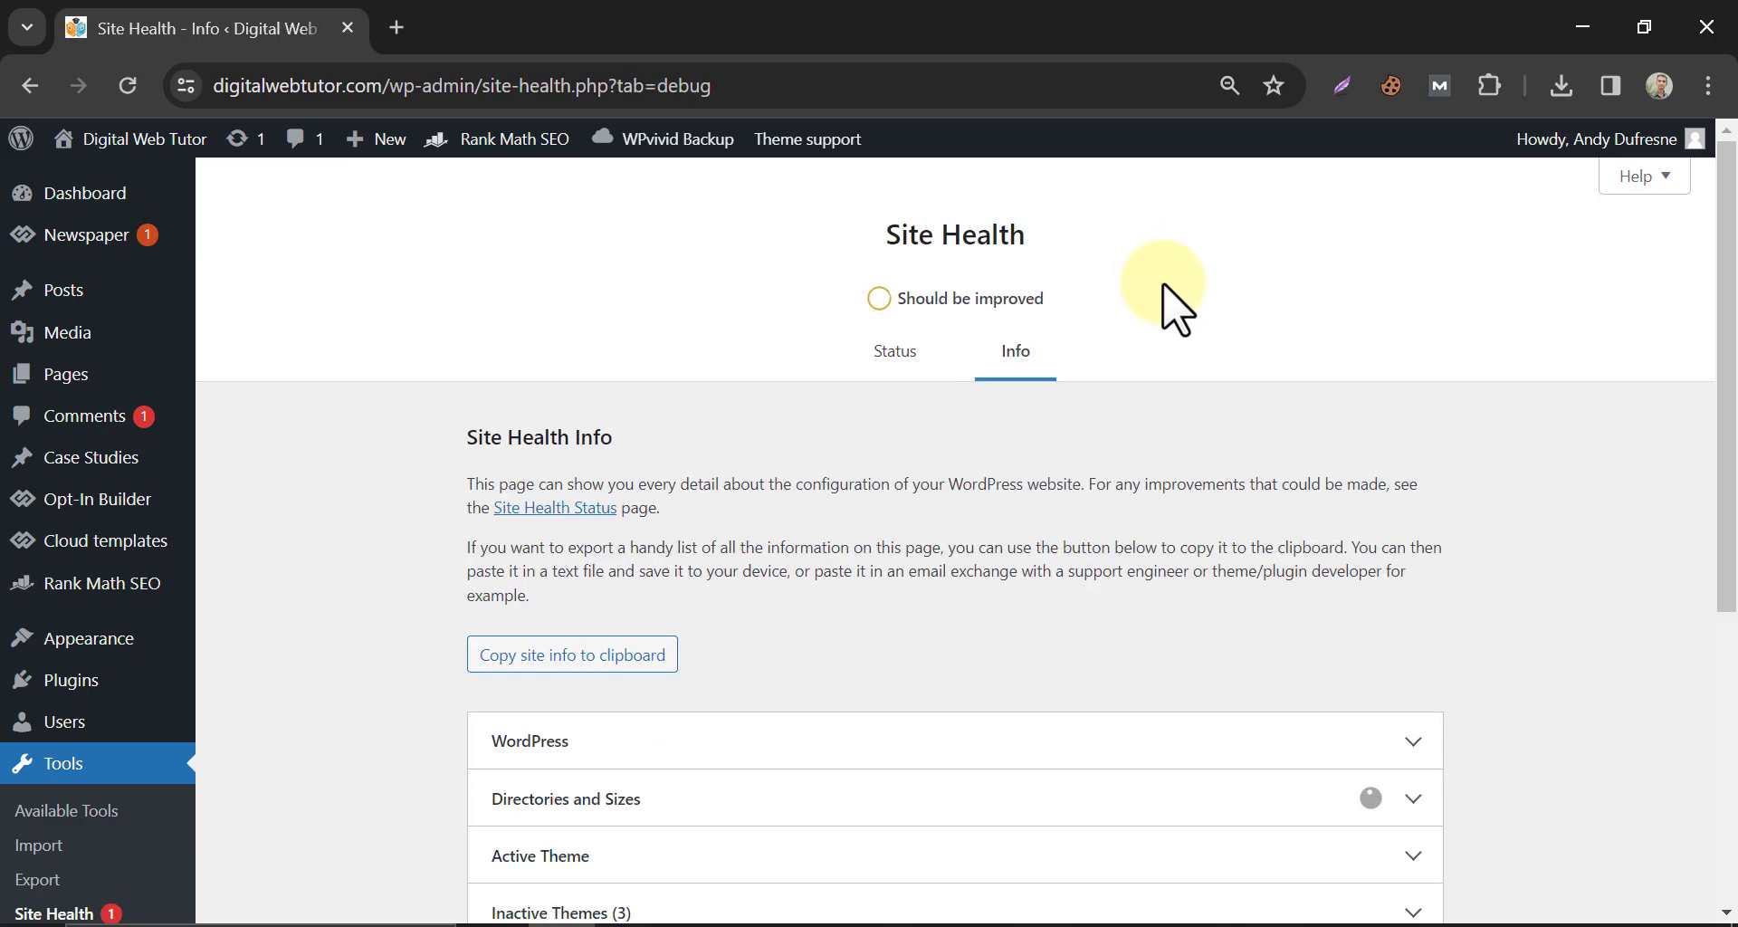
Expand Server details, highlight PHP 7.4.33, and move to the cPanel login tab.
scroll("down", 3)
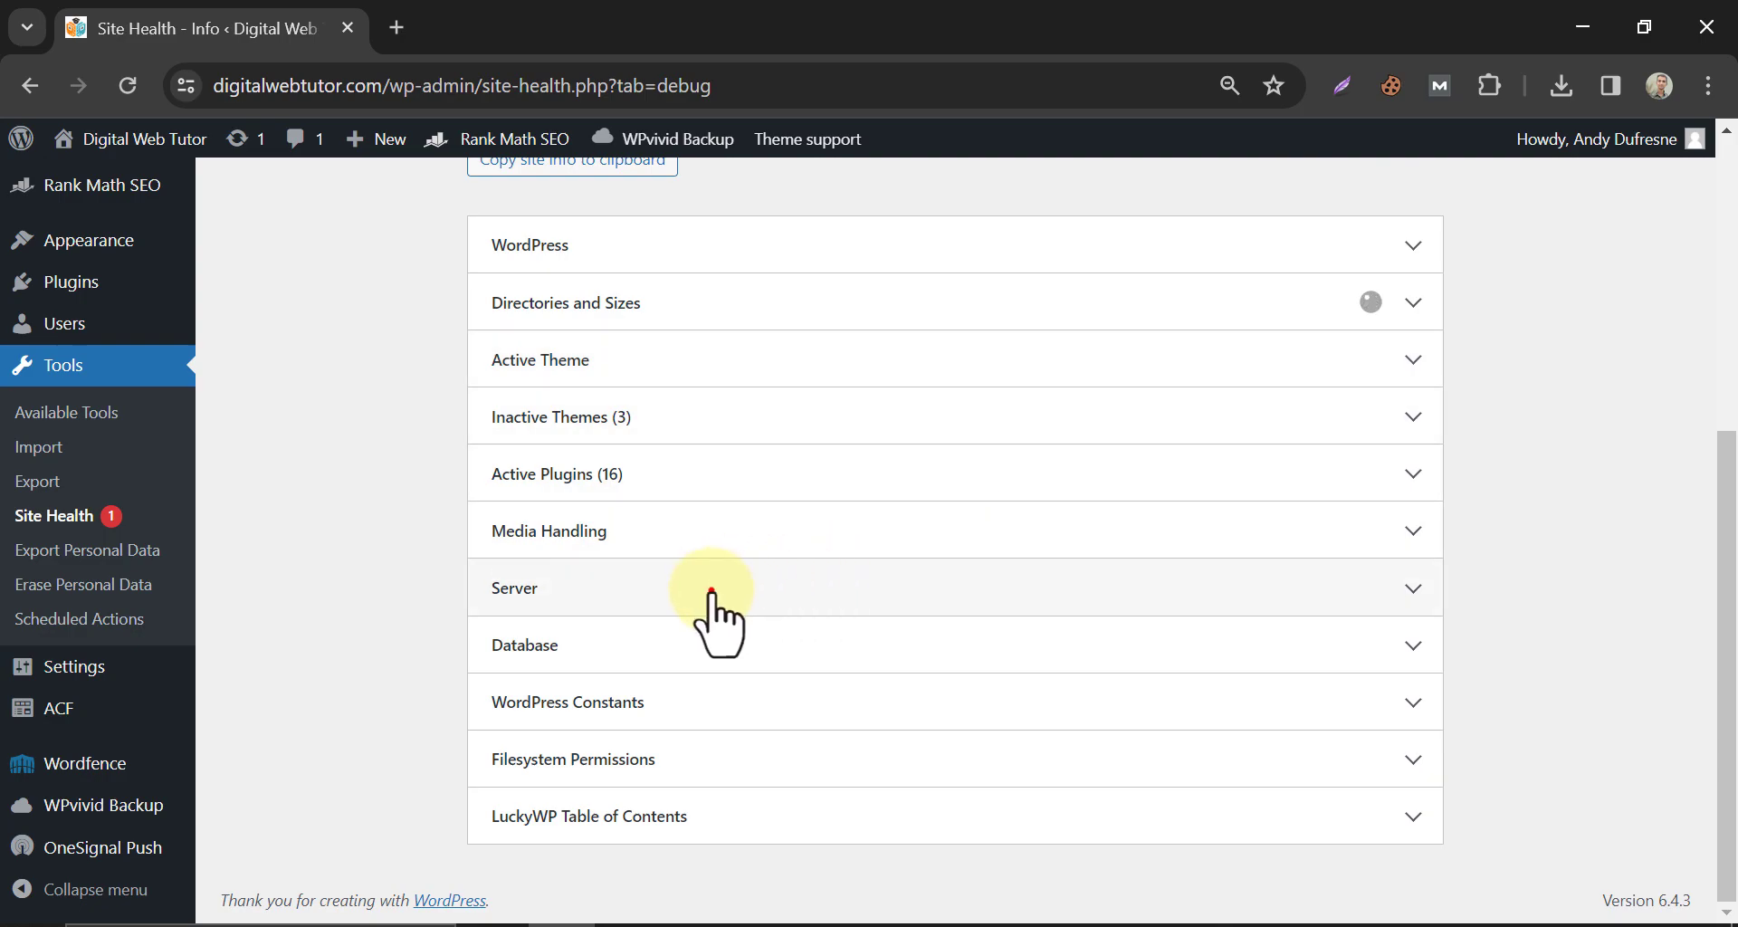
left_click(714, 589)
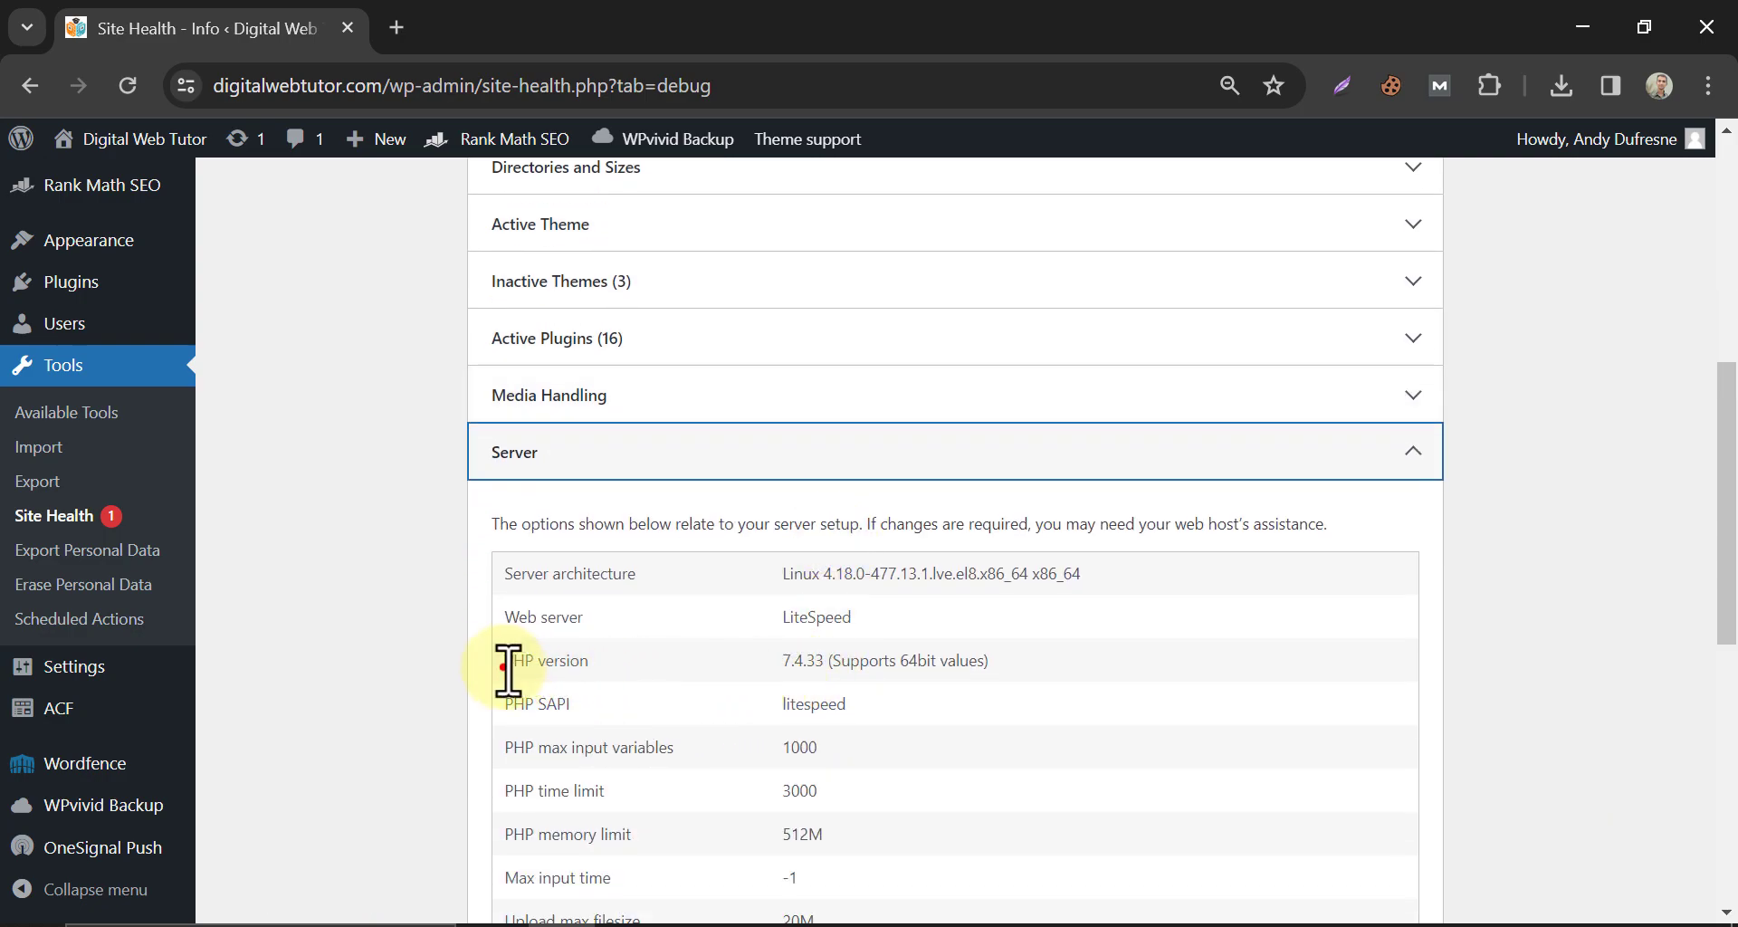
left_click_drag(505, 659, 976, 659)
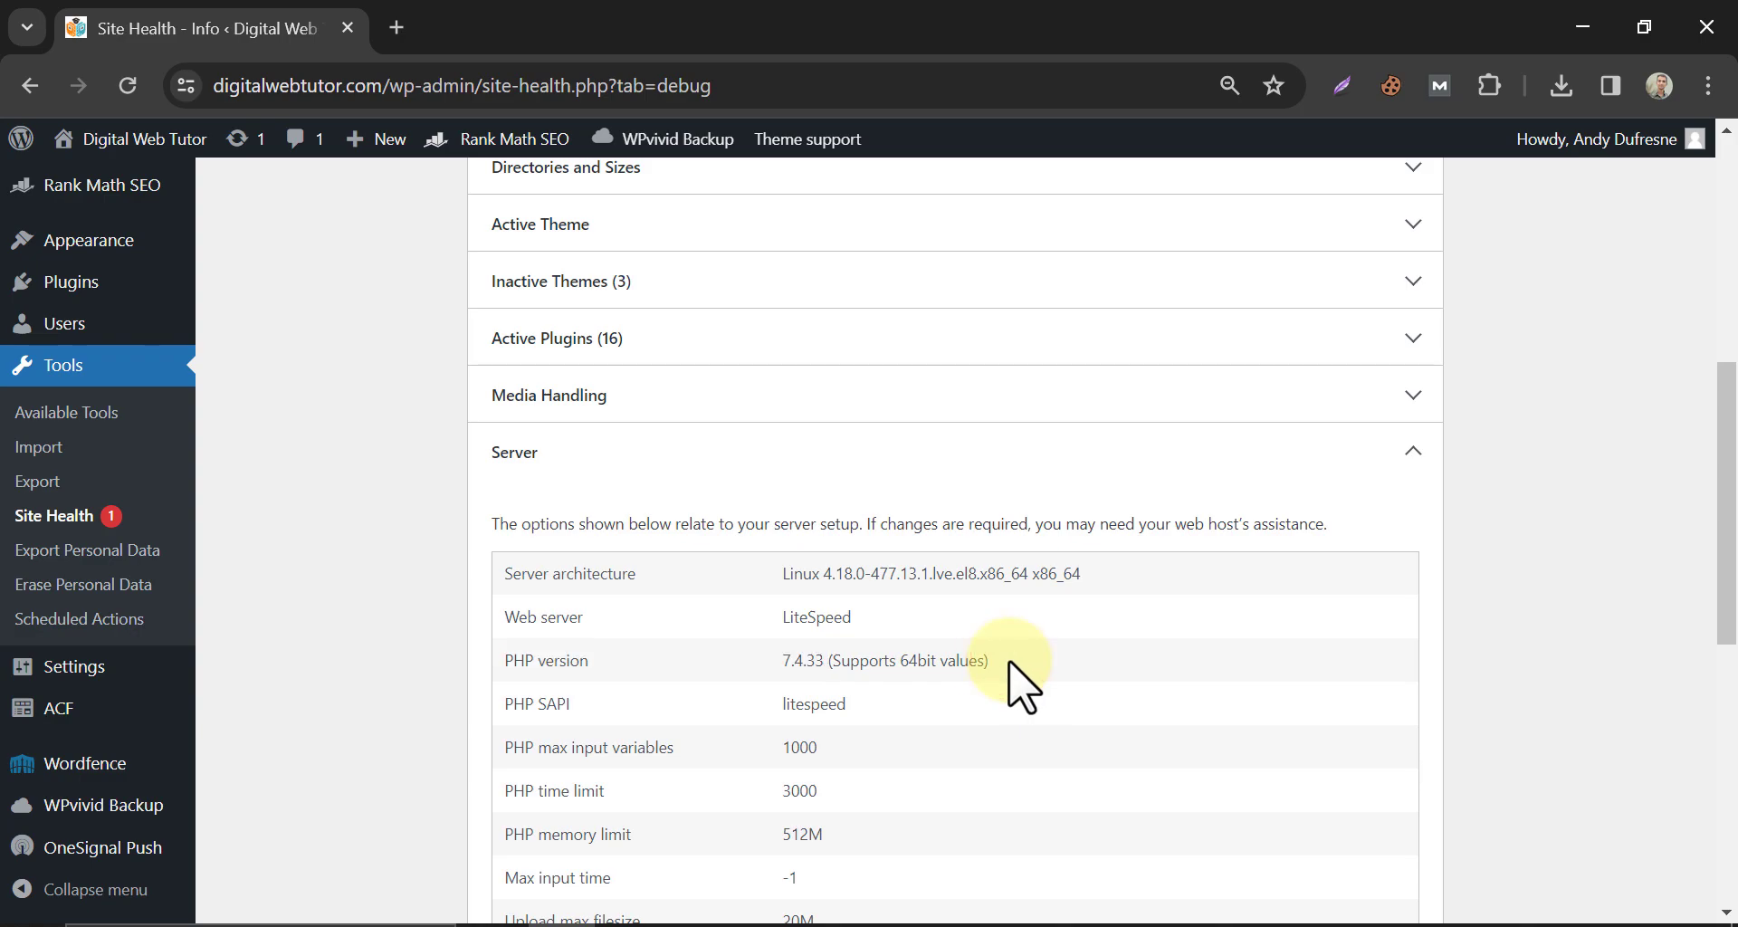
left_click(419, 29)
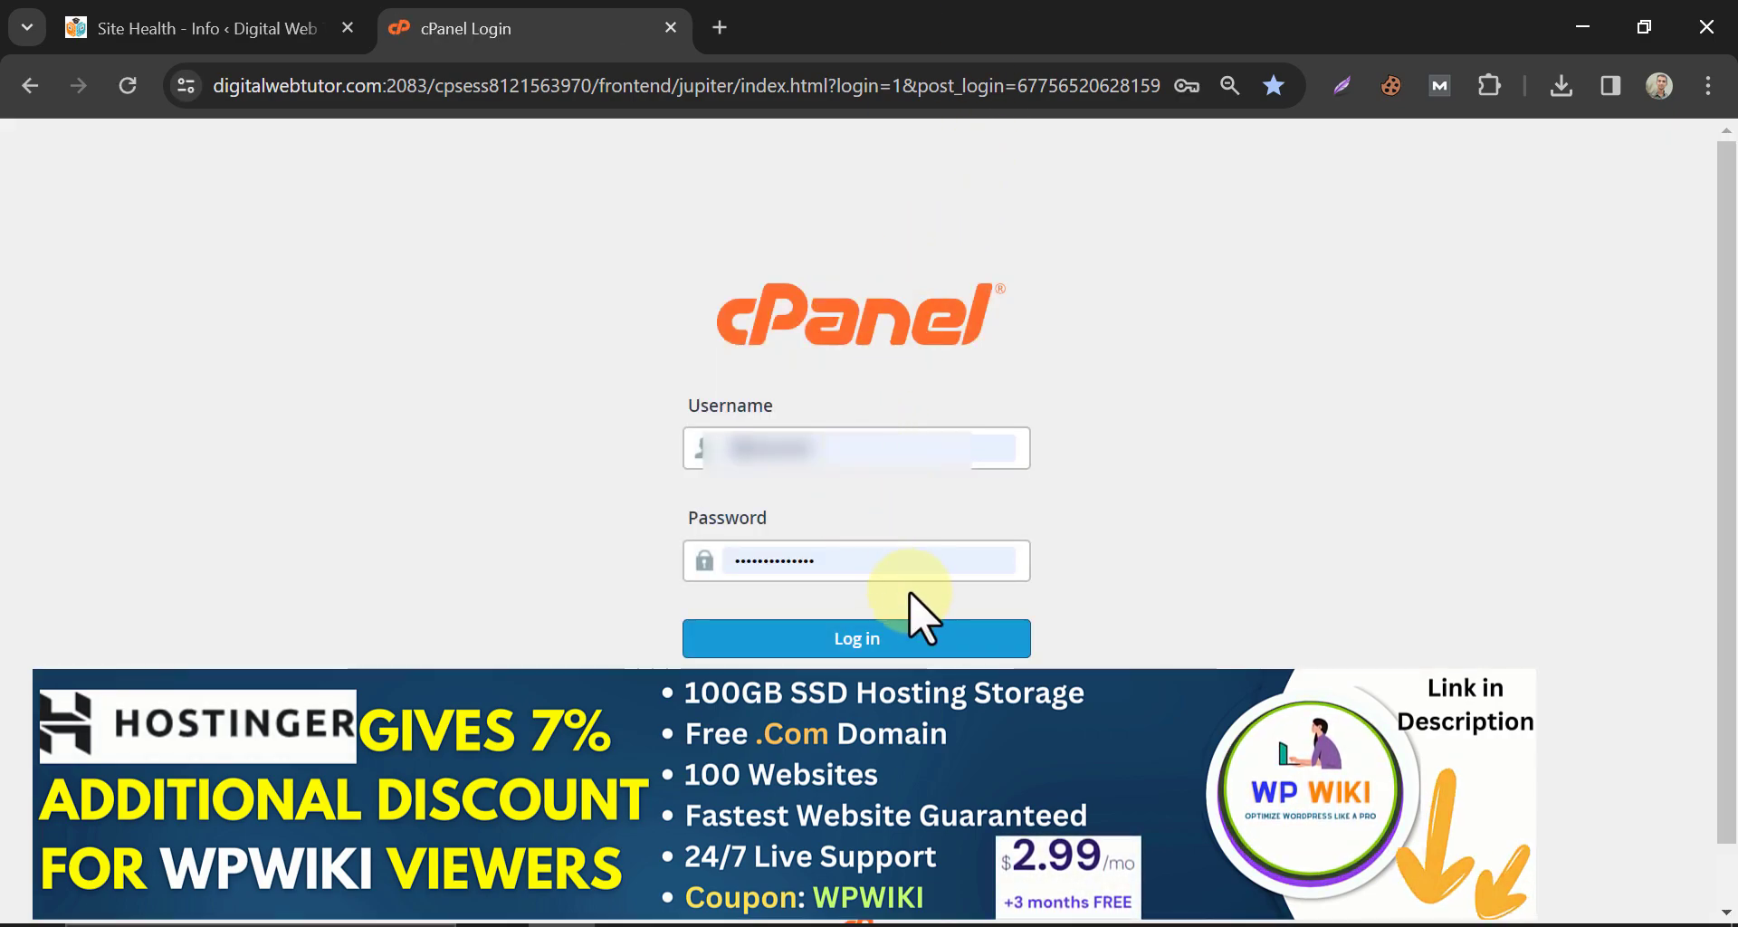
Log in to cPanel and reach the Tools home page.
left_click(859, 639)
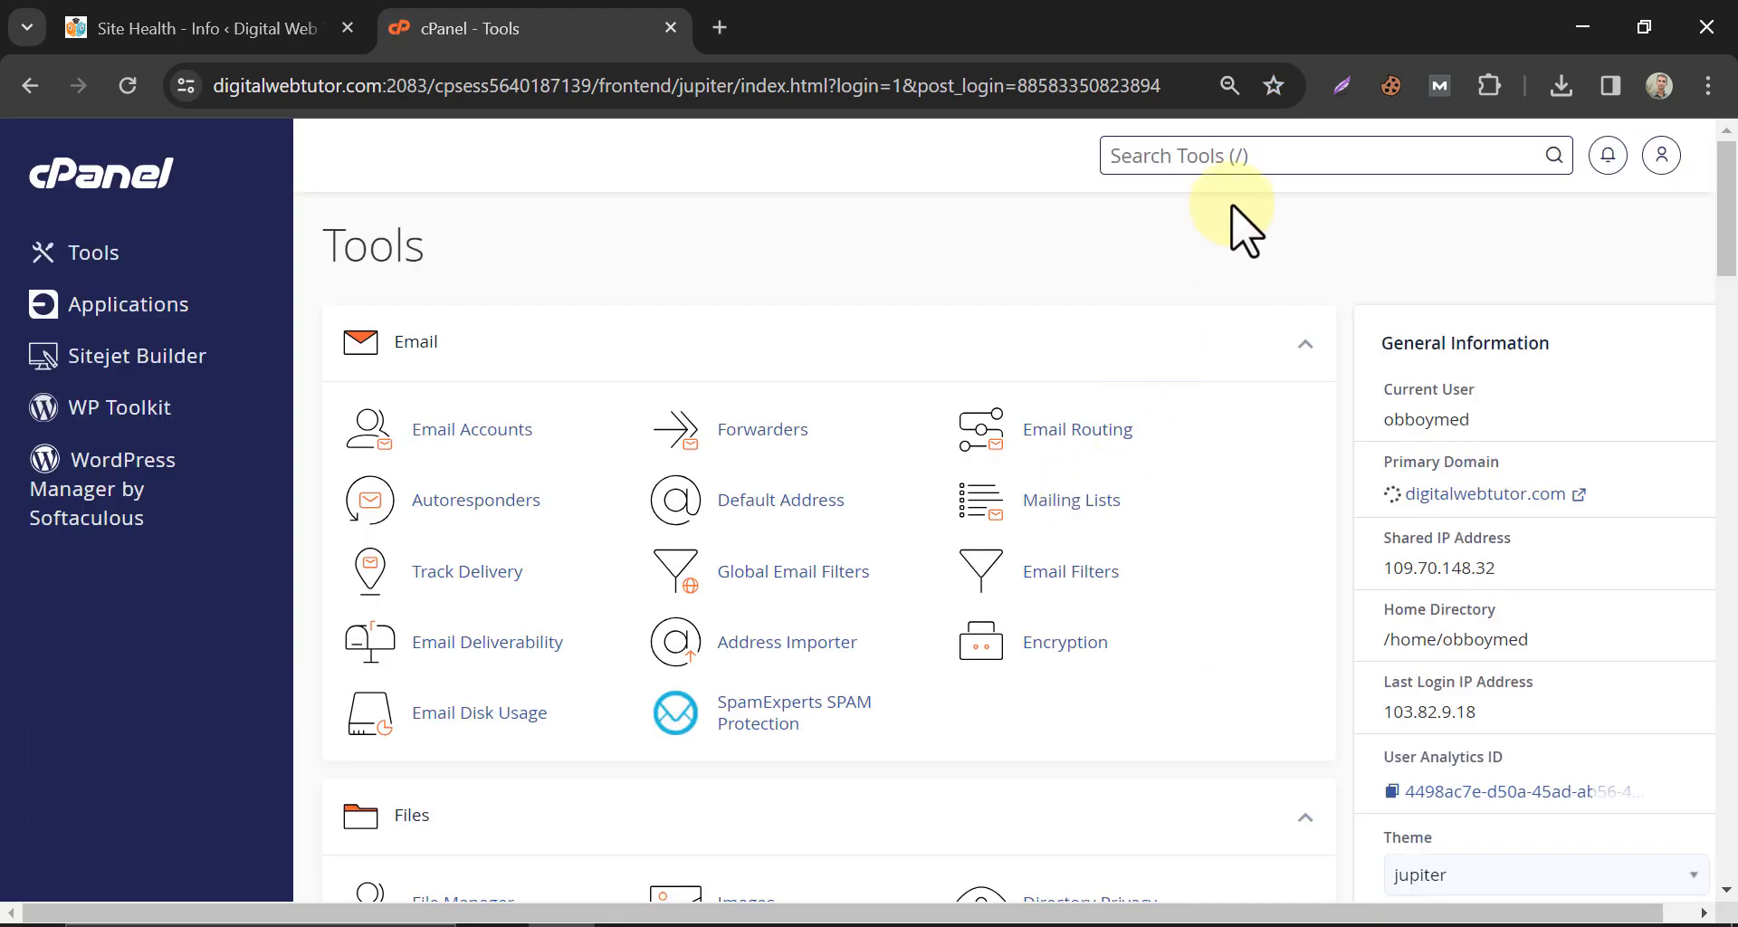
mouse_move(1177, 155)
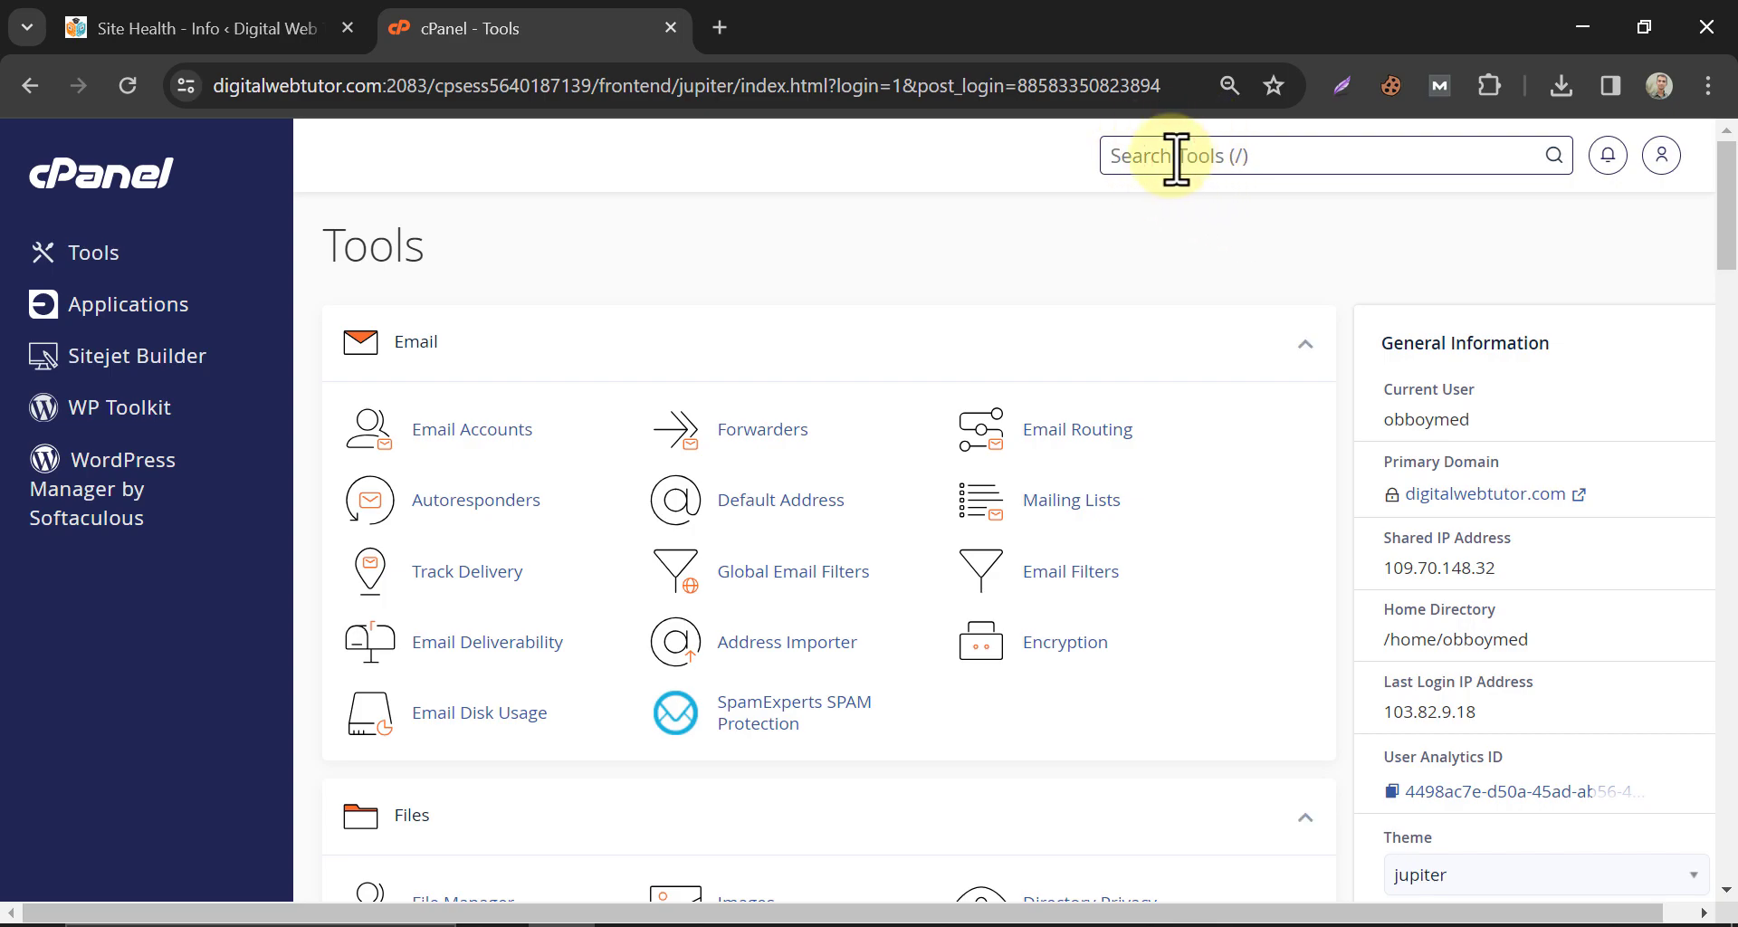
Search the tools for 'php' and bring up Select PHP Version.
type("php")
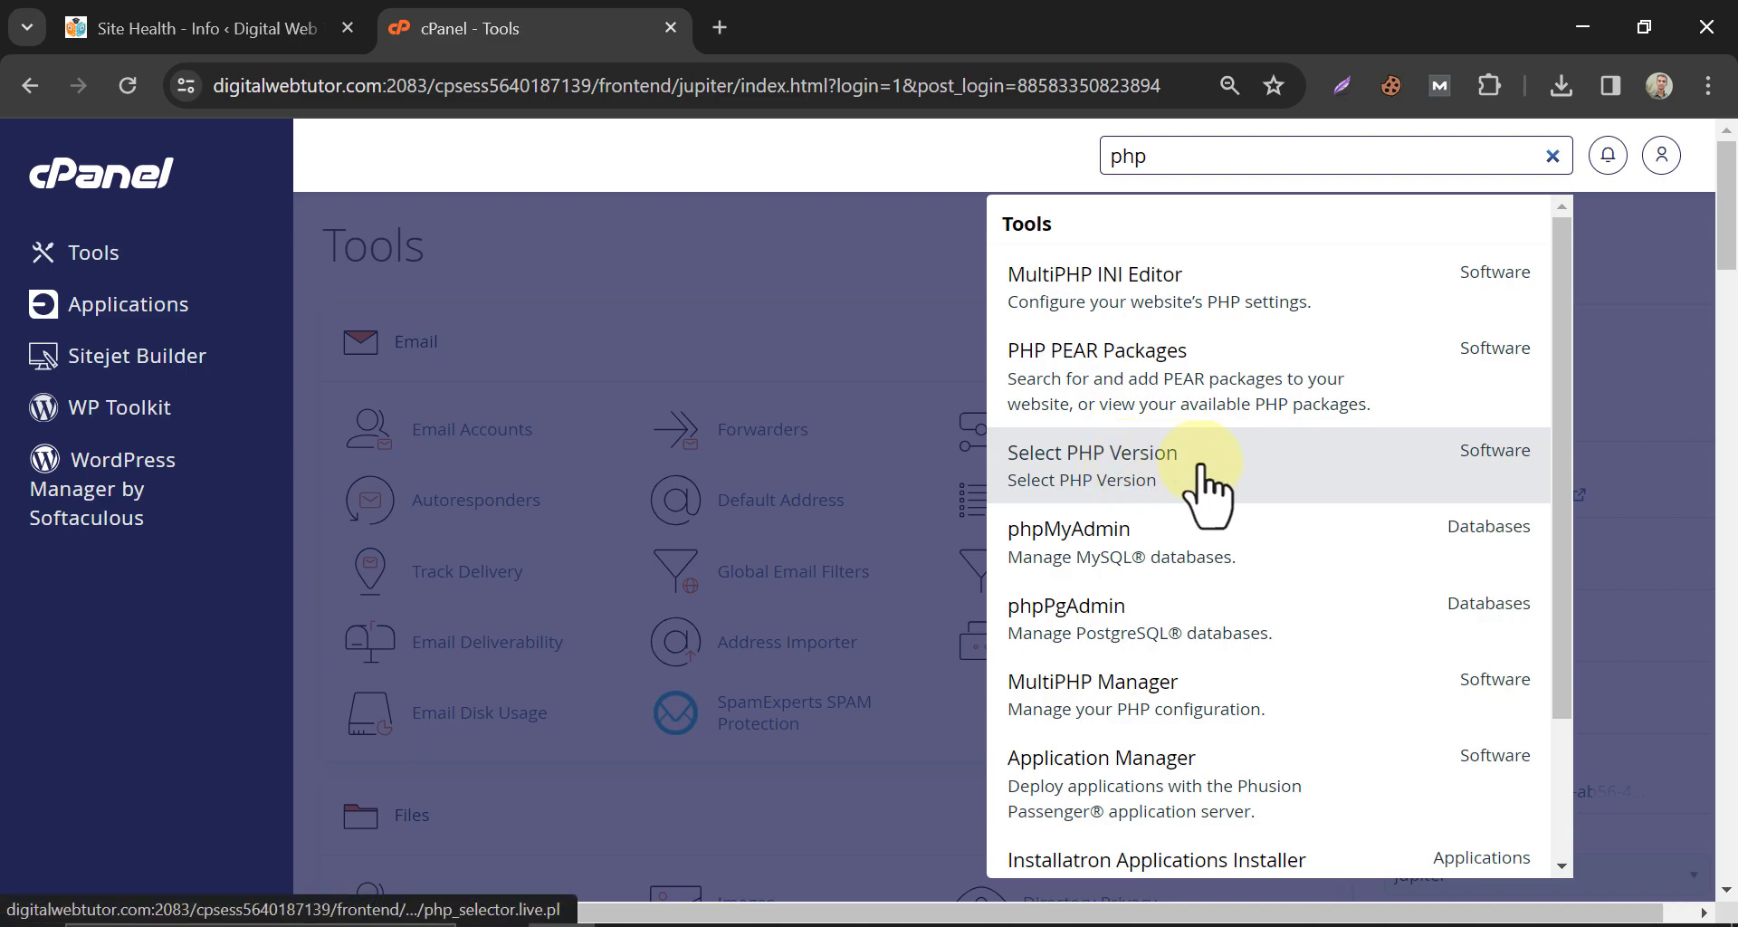
left_click(1092, 453)
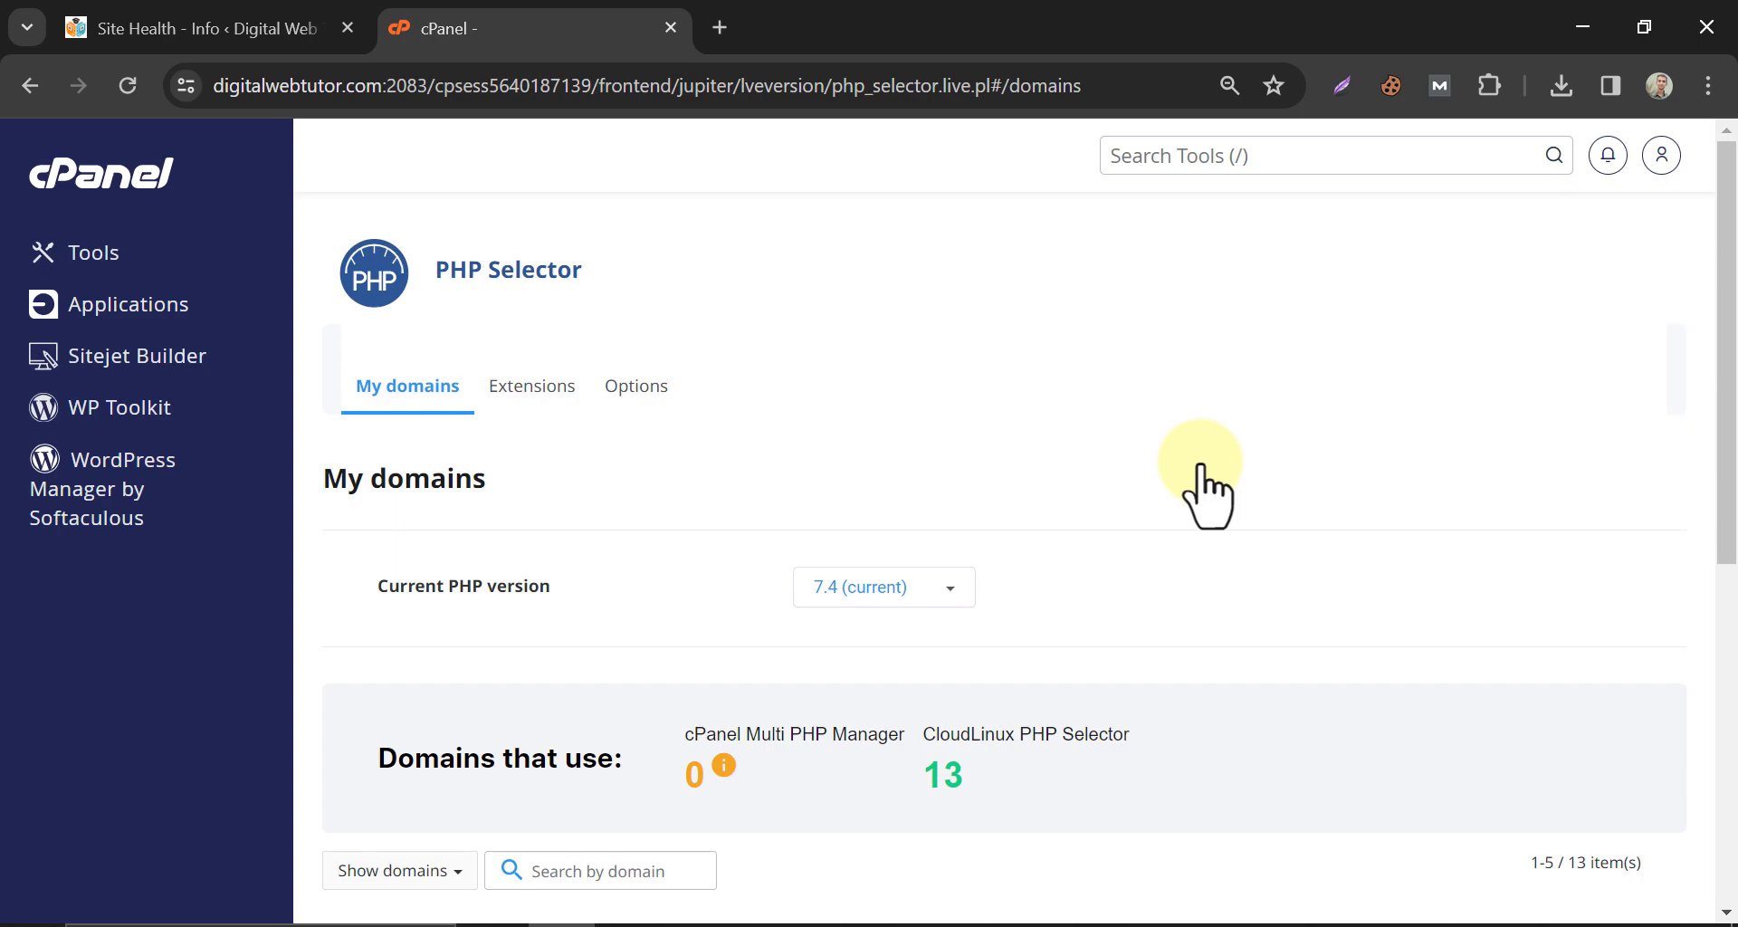
mouse_move(985, 453)
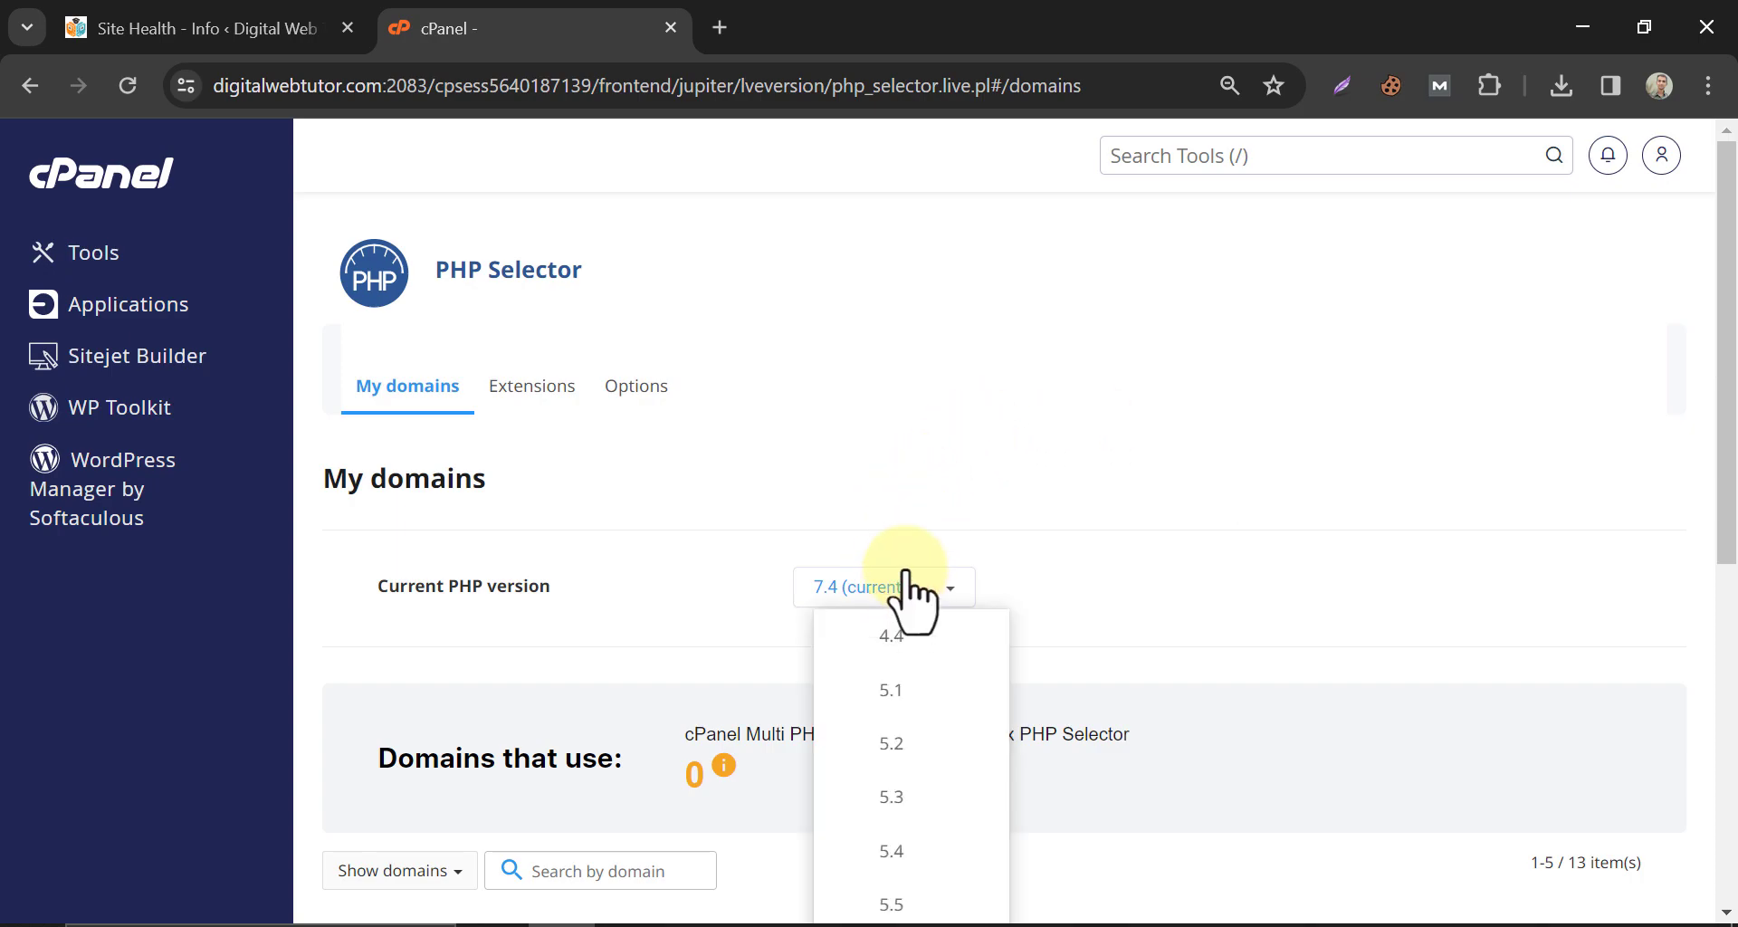
Choose PHP 8.0 as the current version and apply it.
scroll("down", 3)
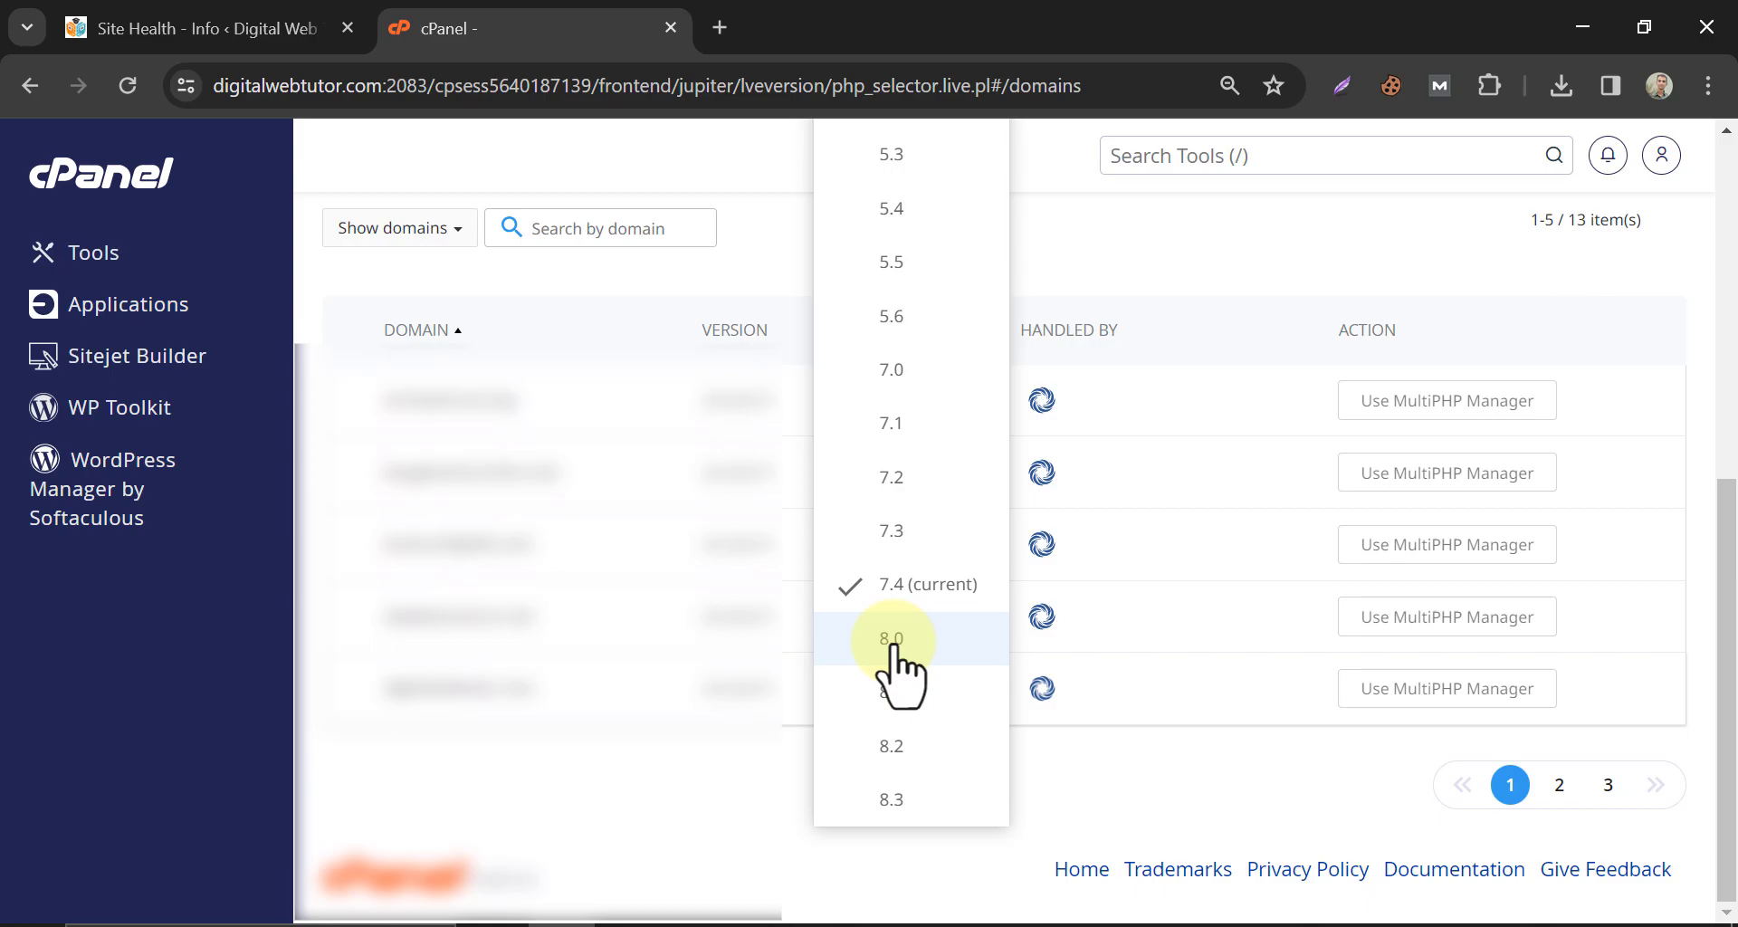
left_click(891, 639)
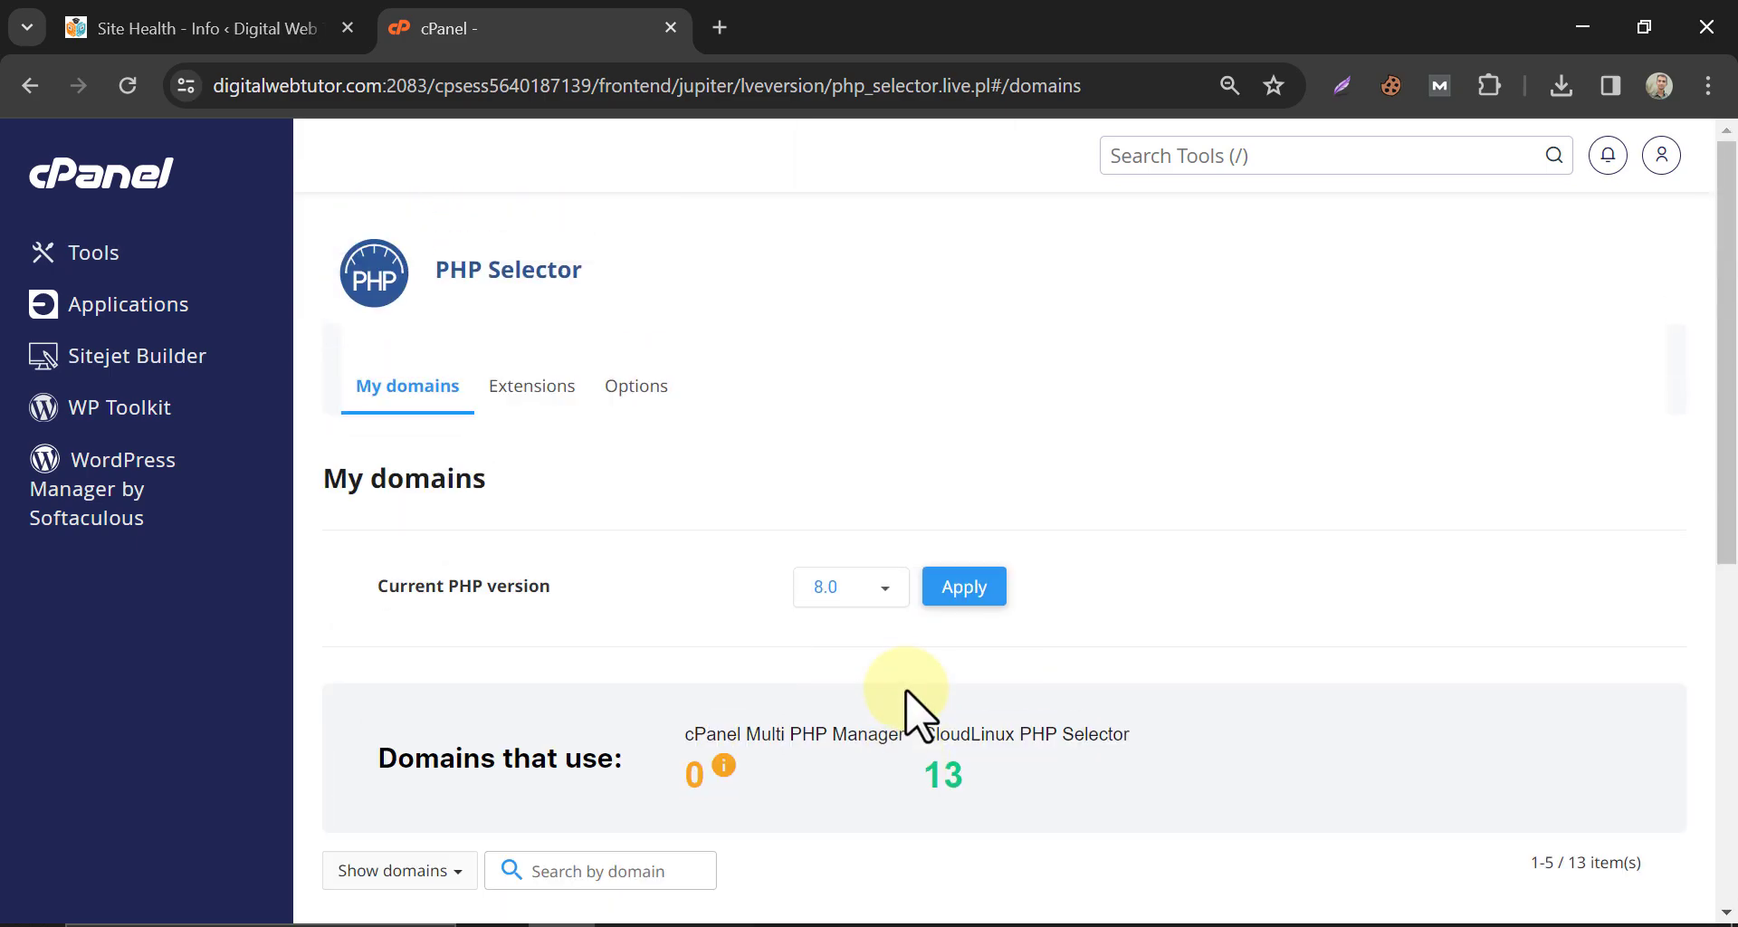
left_click(964, 586)
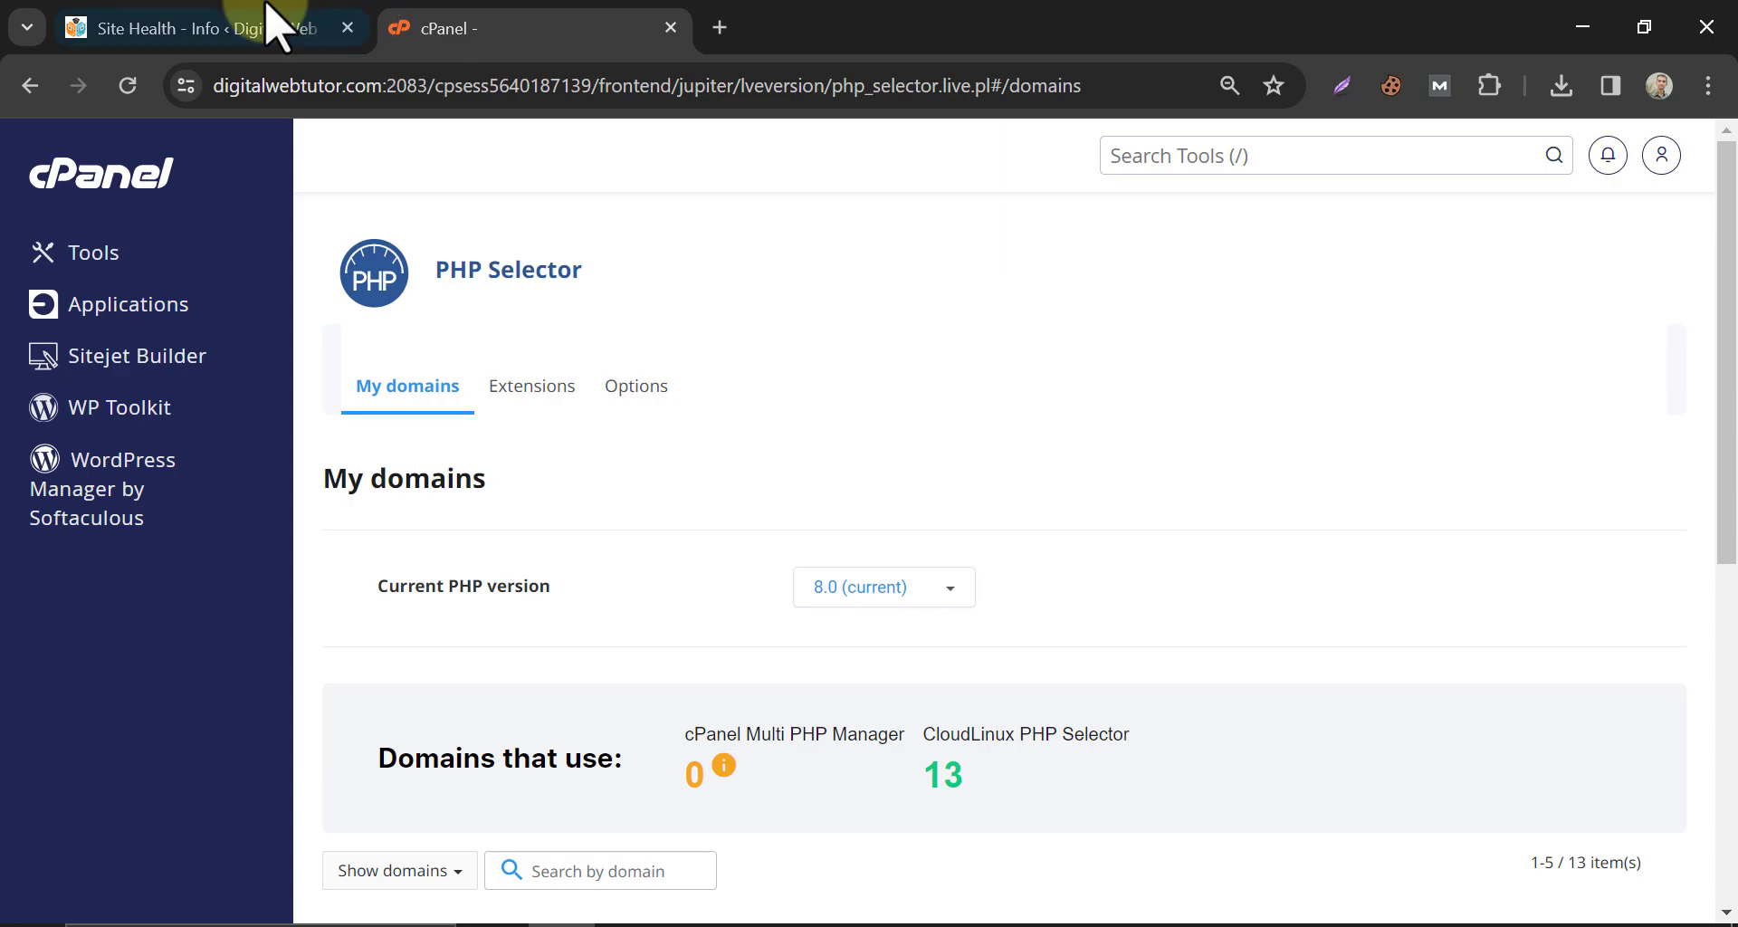
Return to the reloaded Site Health Info page and scroll to the Server section.
left_click(181, 29)
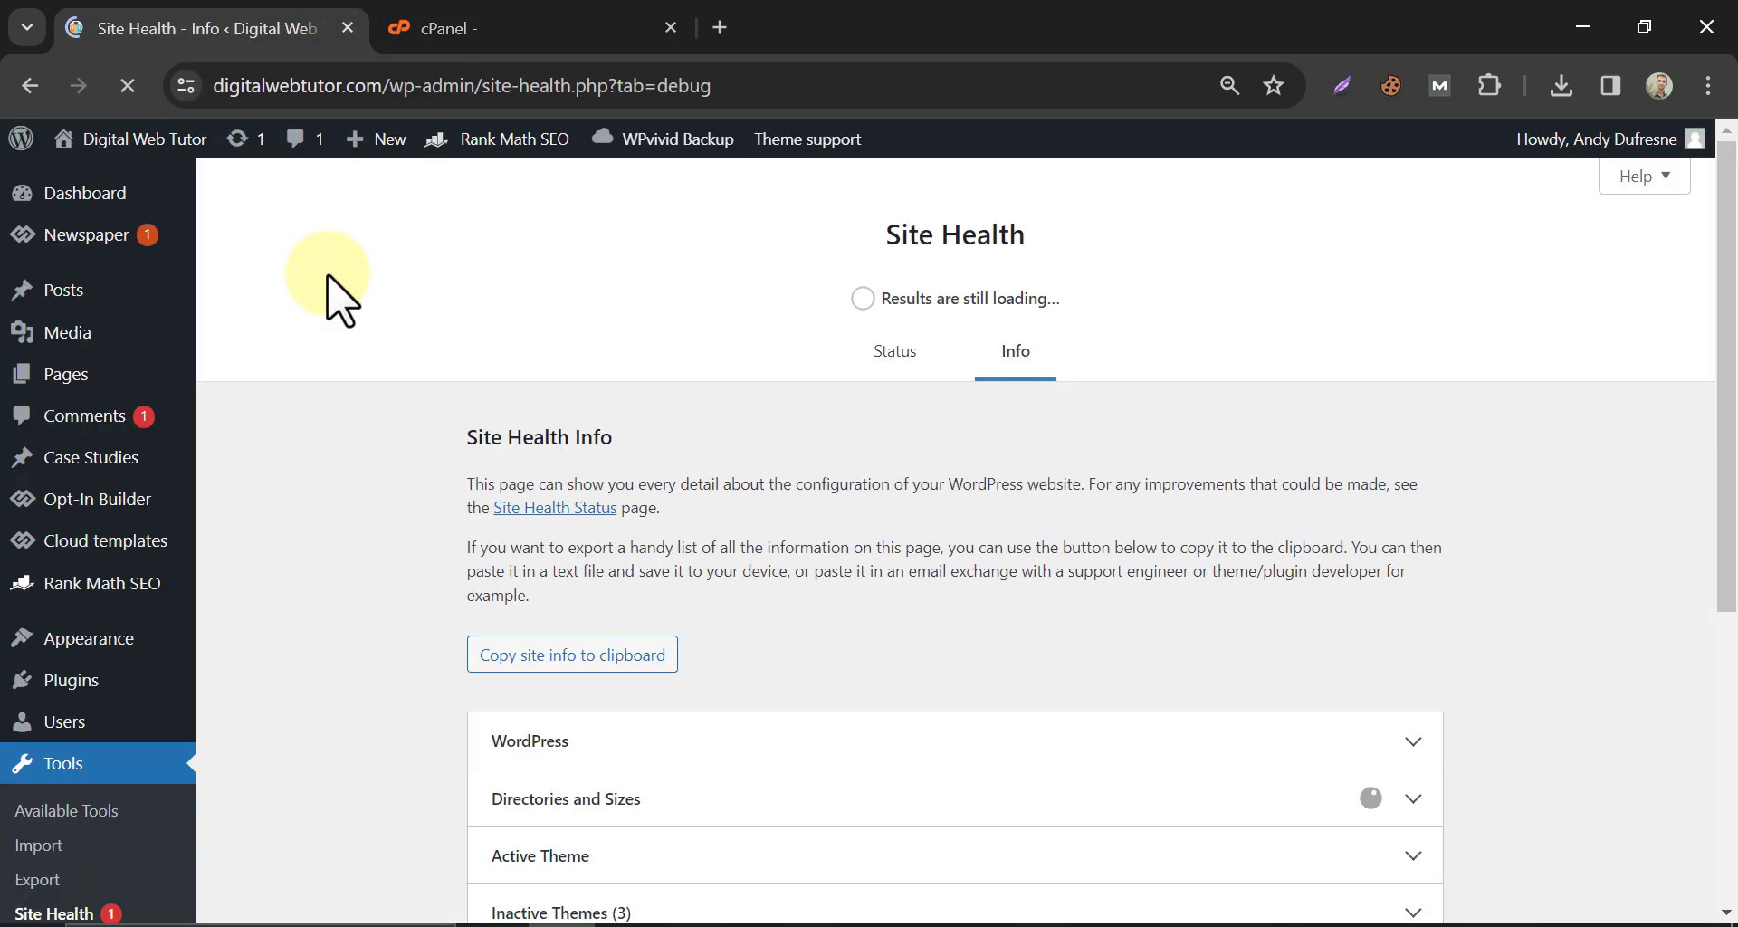
scroll("down", 3)
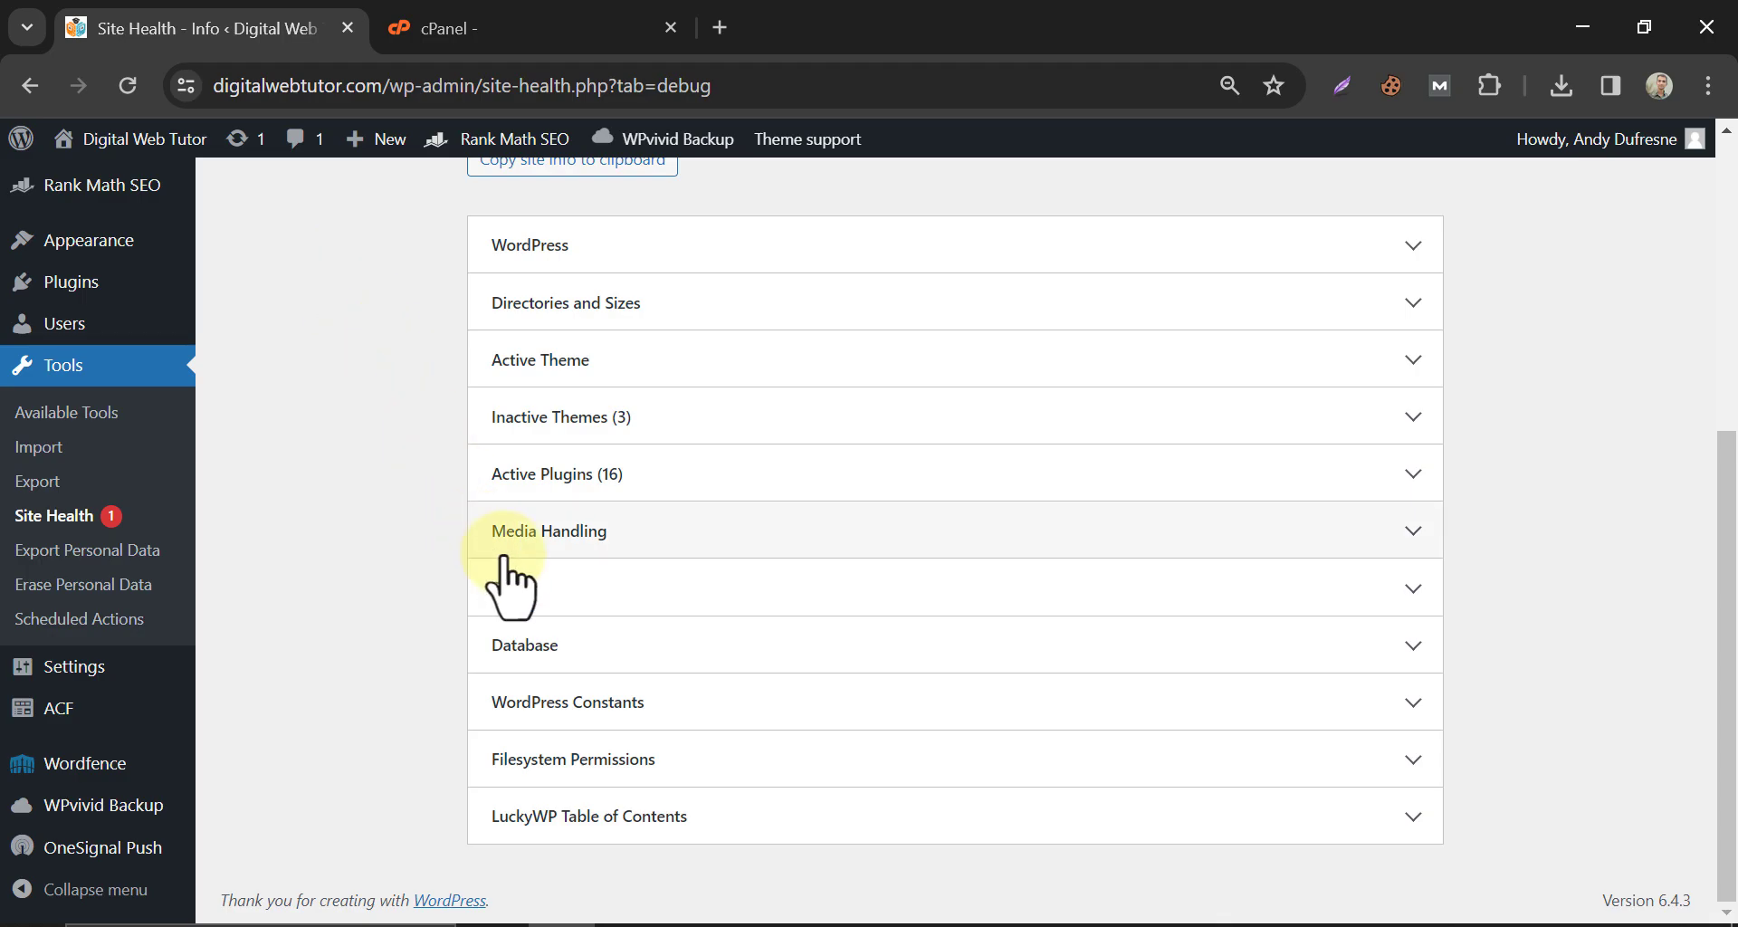